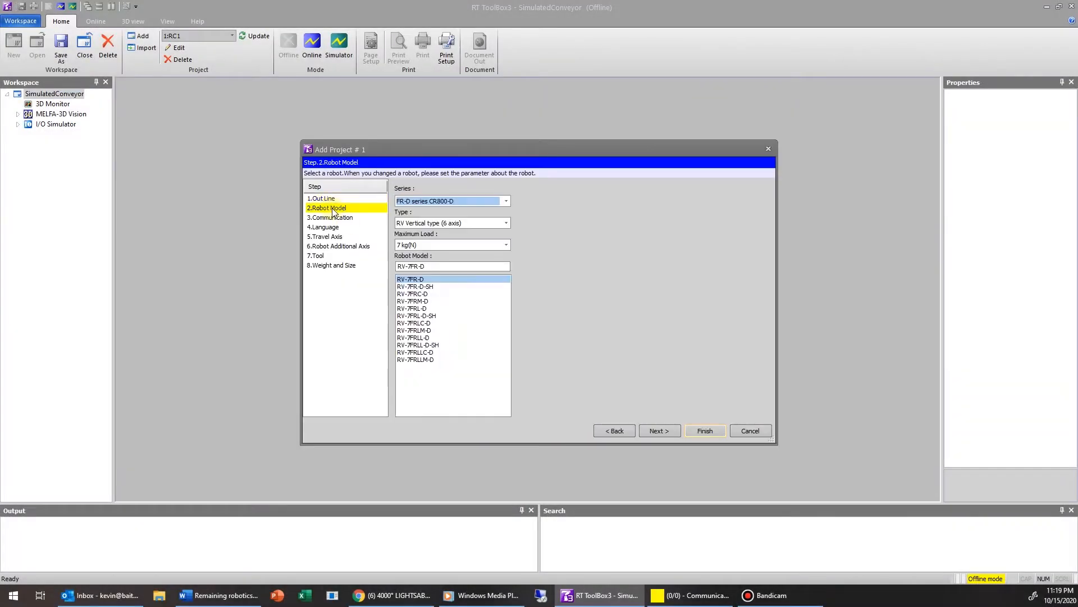
Advance the Add Project wizard past Robot Model through the Communication step
click(658, 431)
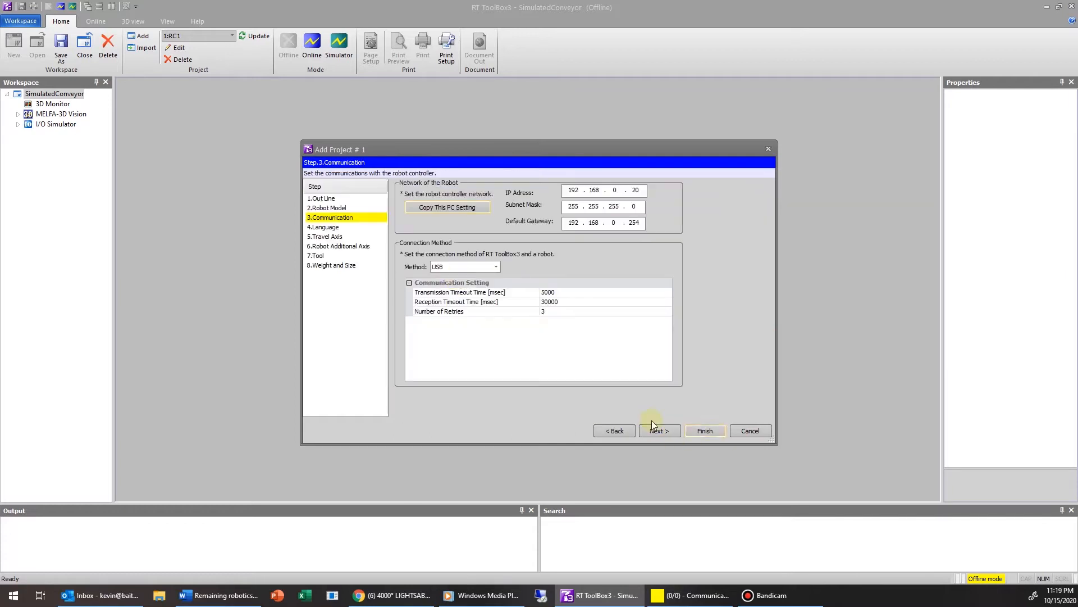
click(704, 430)
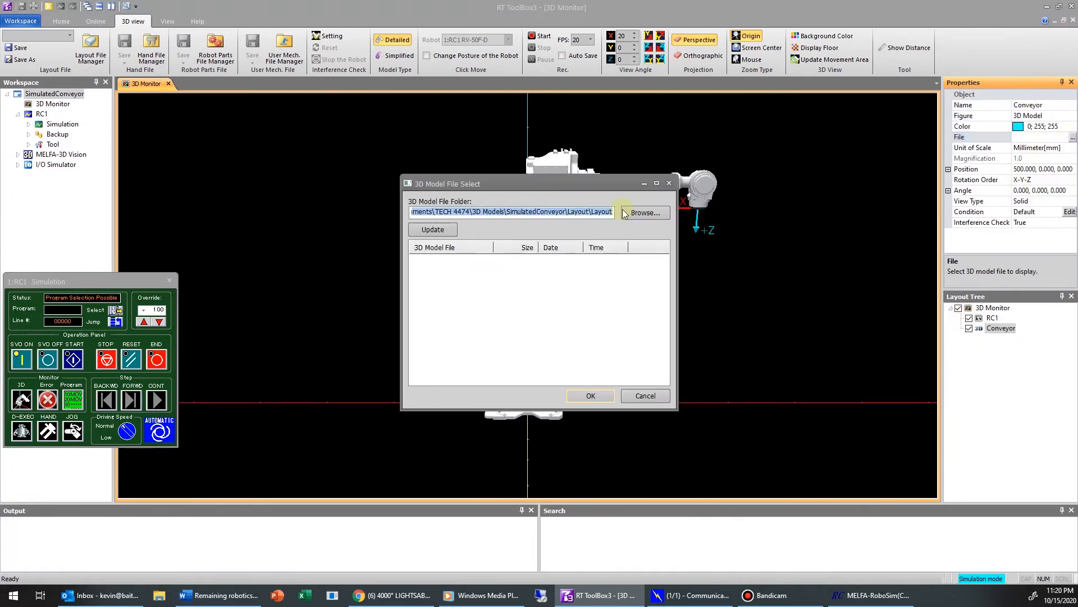
Browse to the 3D Models folder as the source for the conveyor model file
click(643, 212)
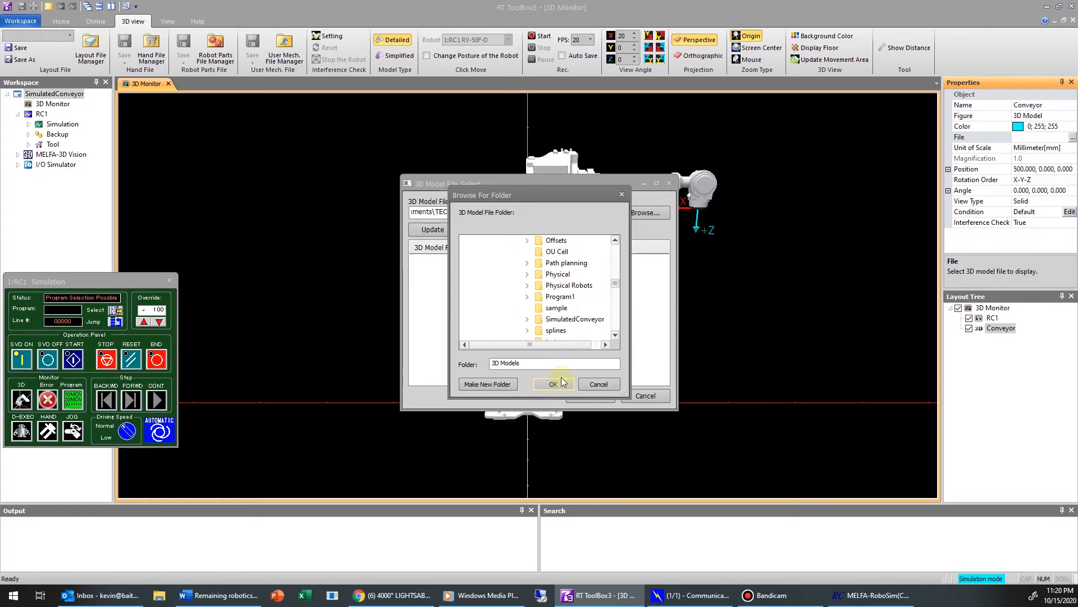
click(554, 383)
text(-600.000)
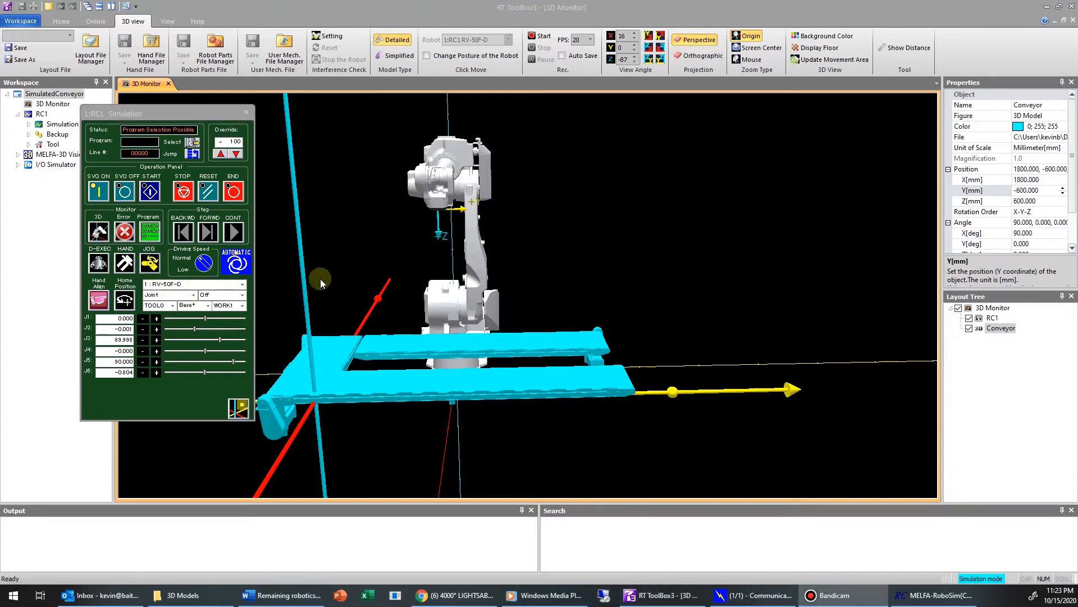
Switch jogging to XYZ mode and jog the robot along Y toward 947 mm
click(195, 294)
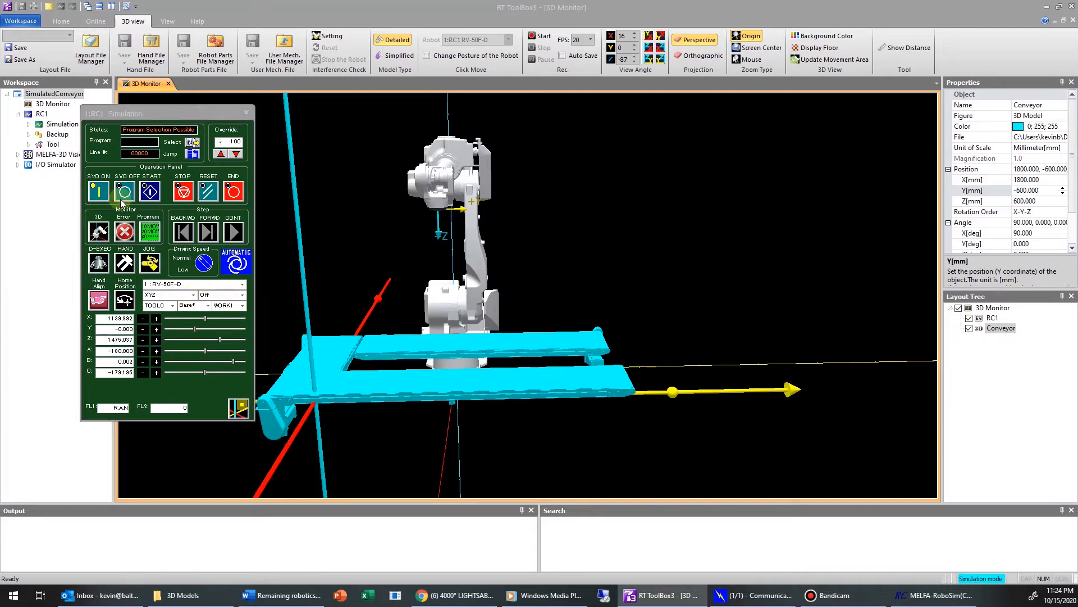
click(125, 191)
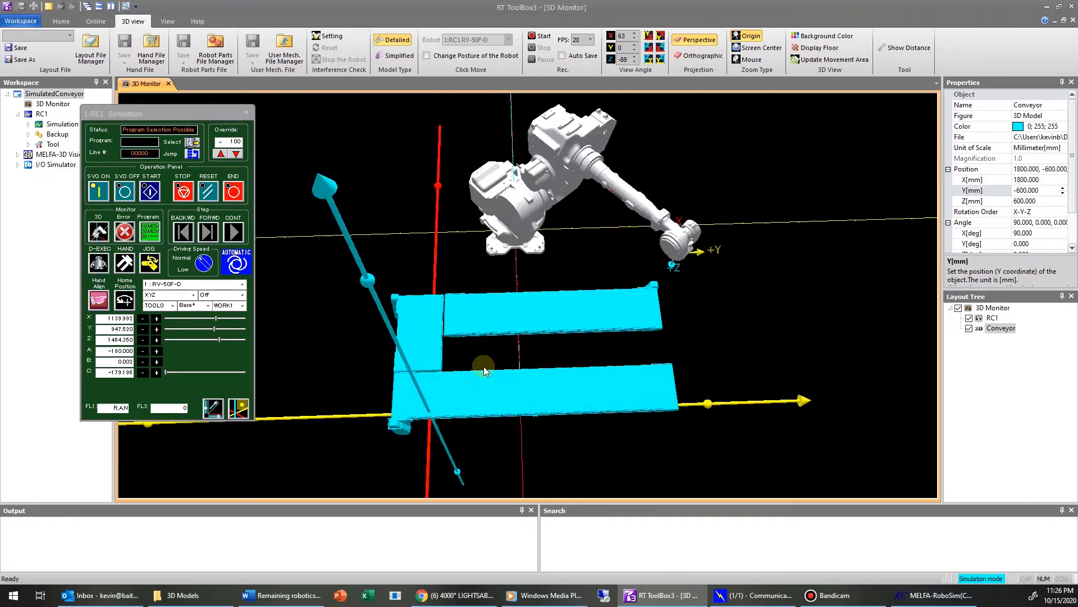
drag(234, 329, 214, 329)
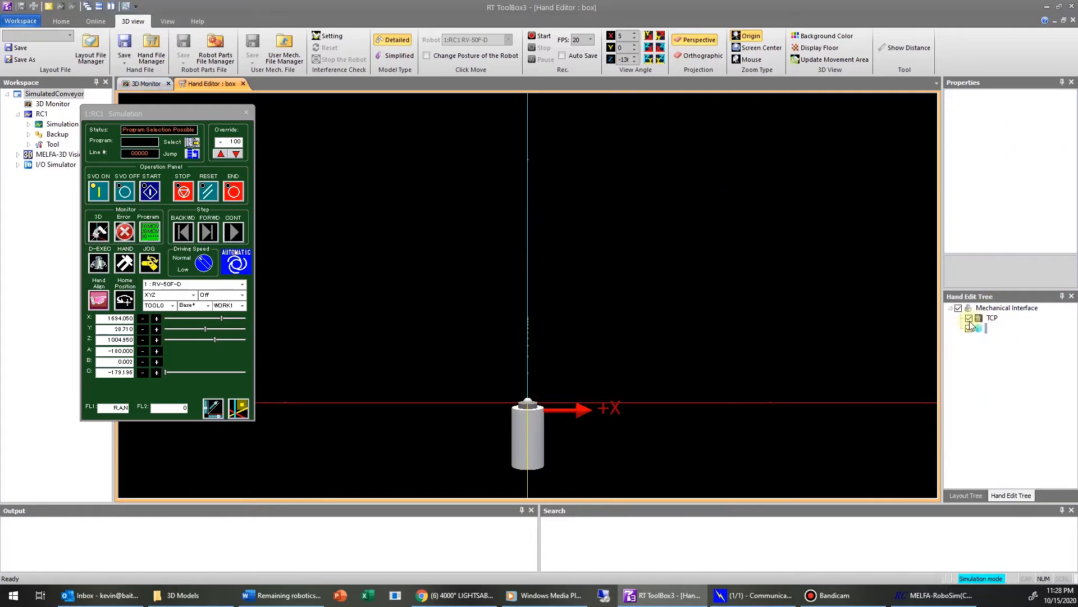
Add a cube shape to the box hand and choose box as RC1's hand file
click(992, 317)
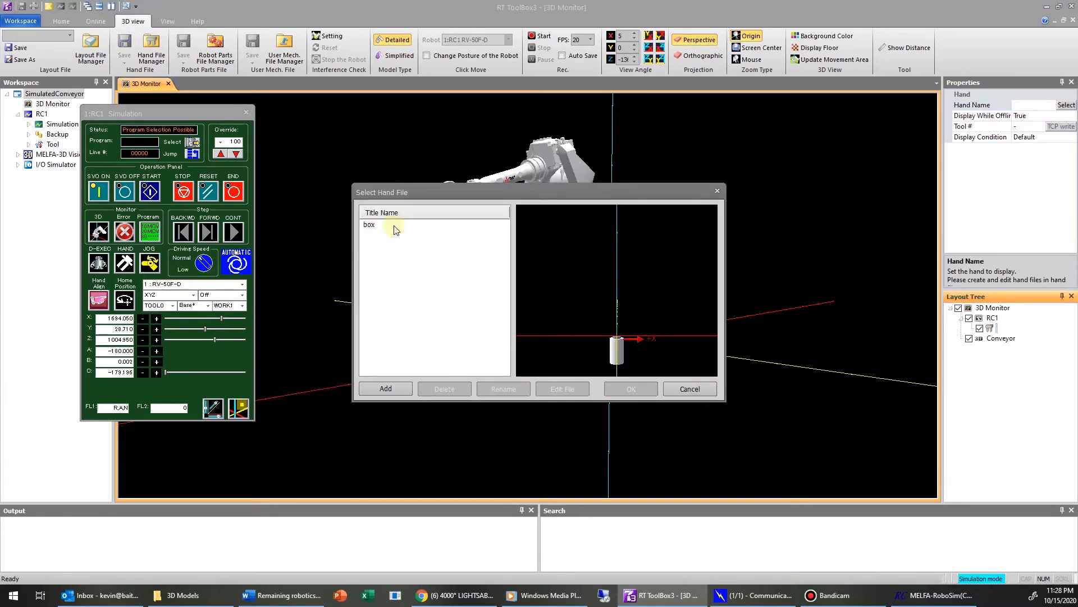
click(629, 388)
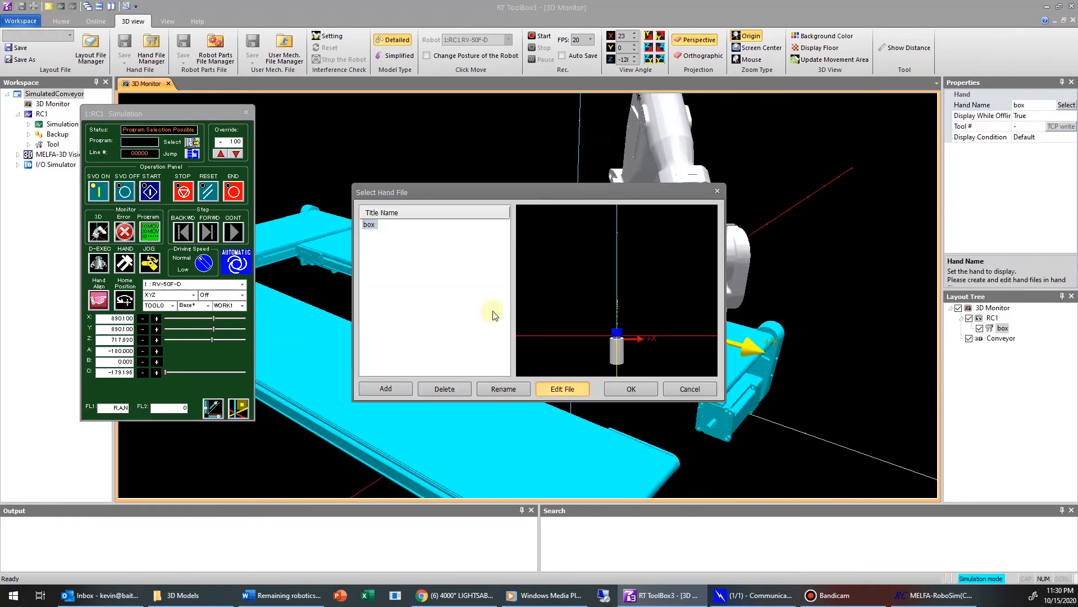
Review box_shape in Hand Editor: box, then return to the 3D Monitor view
click(561, 389)
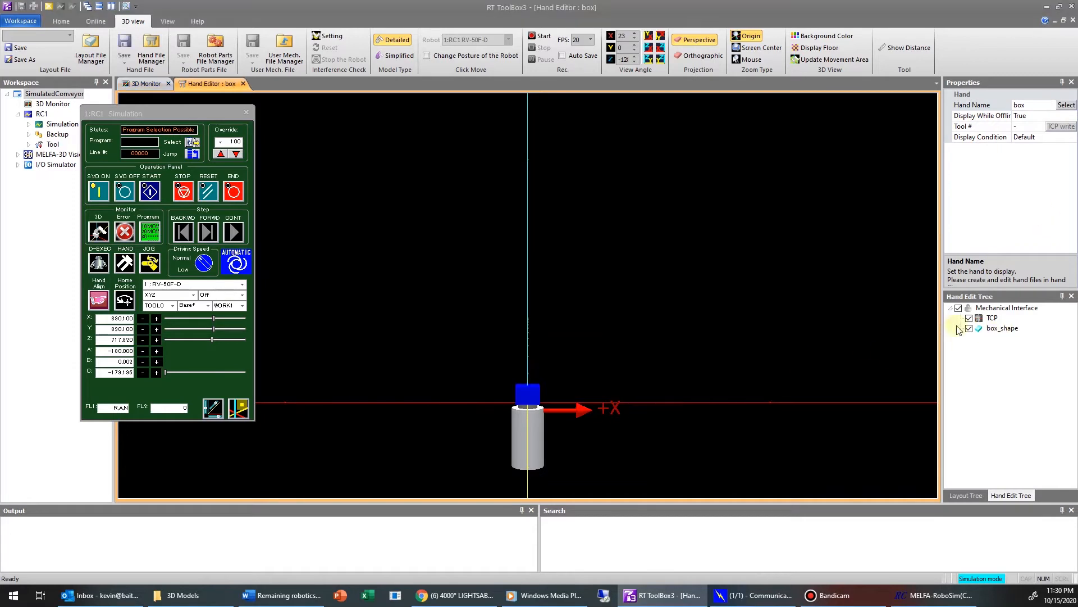
click(1002, 328)
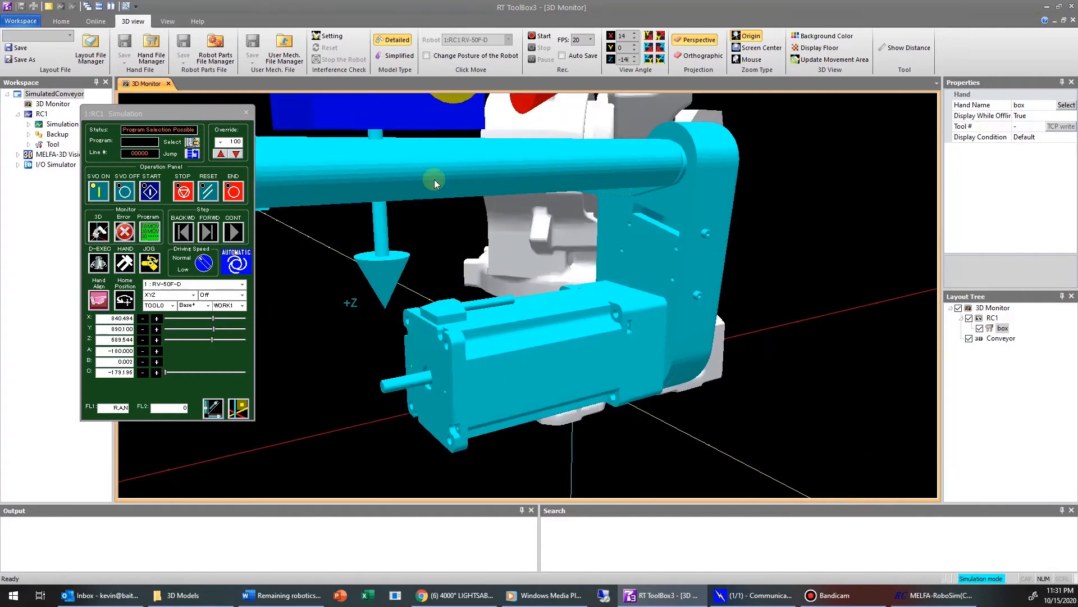
click(171, 153)
text(Mov p)
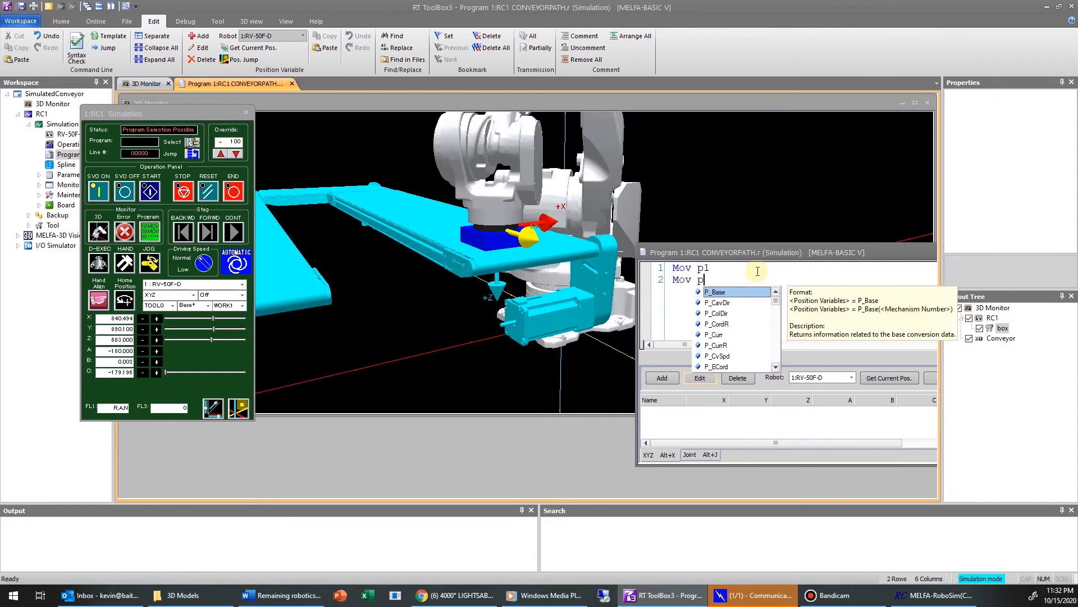
Enter move lines Mv2 p2, mvs p3, mvs p4 and store the current pose as p1
text(2)
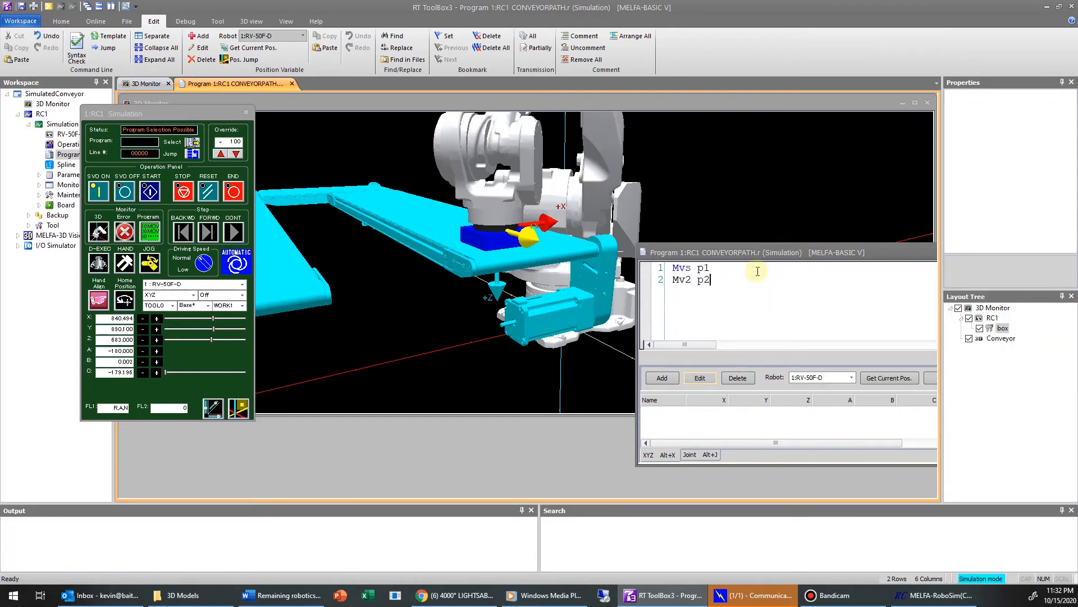
text(mvs p3)
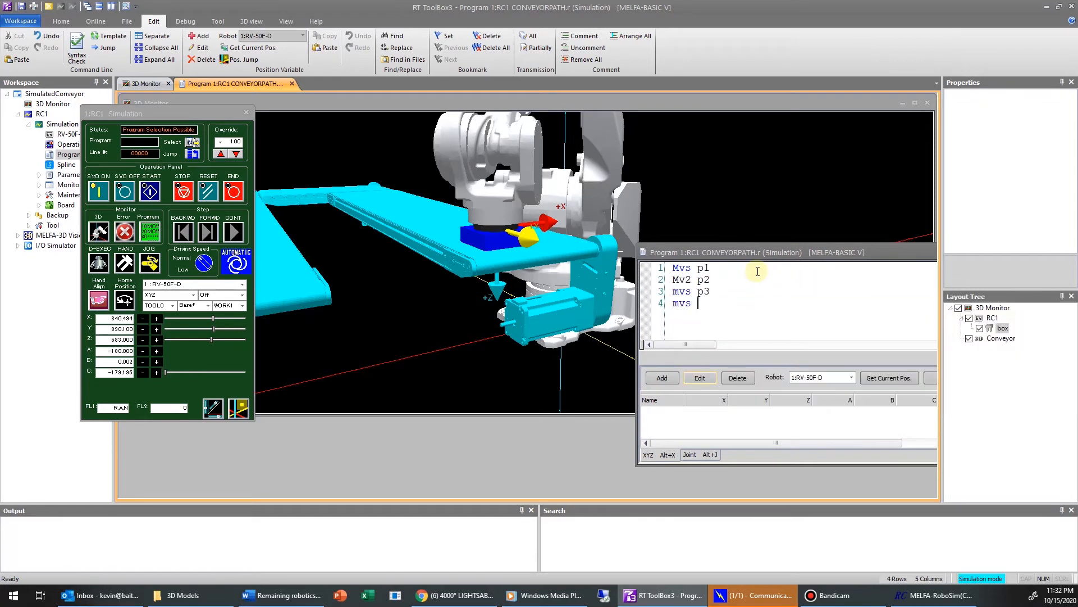
text(p4)
text(Mvc p5)
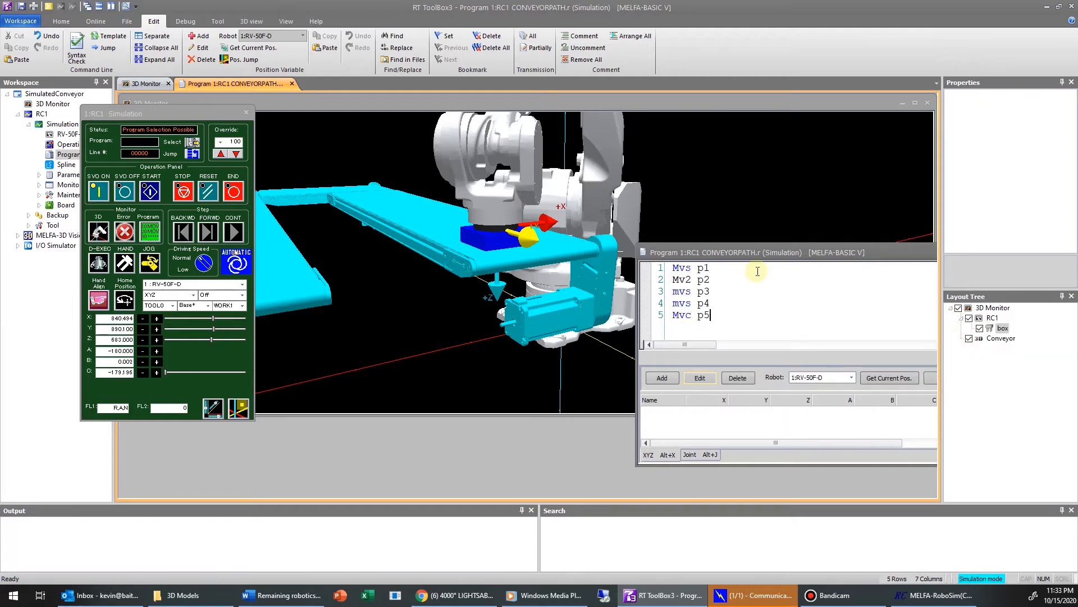
click(661, 377)
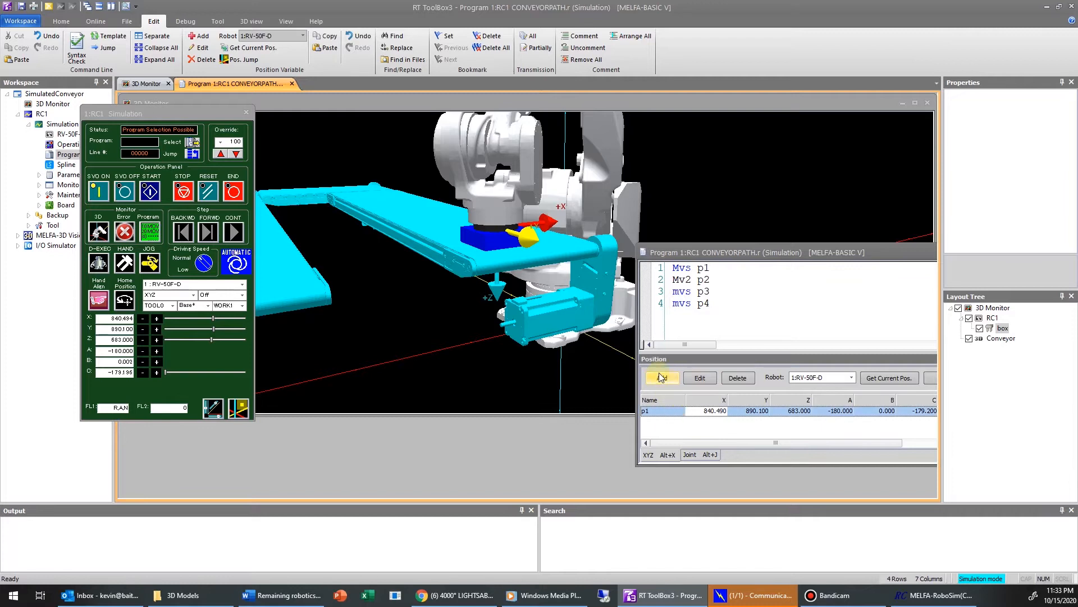
Create p2–p4 and update p2 from the robot's jogged conveyor-corner pose
click(661, 378)
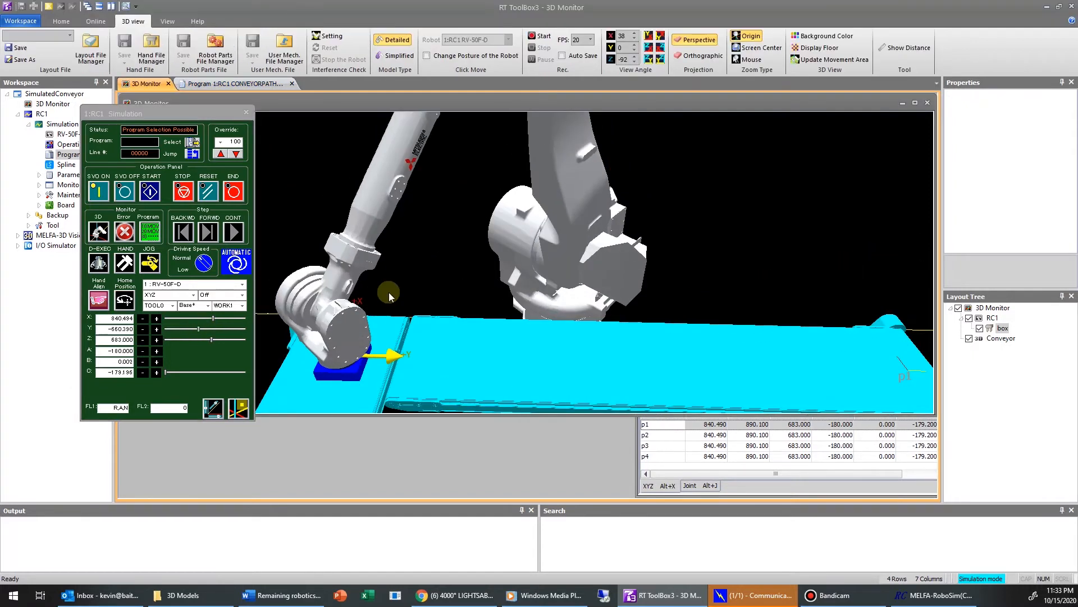
click(233, 83)
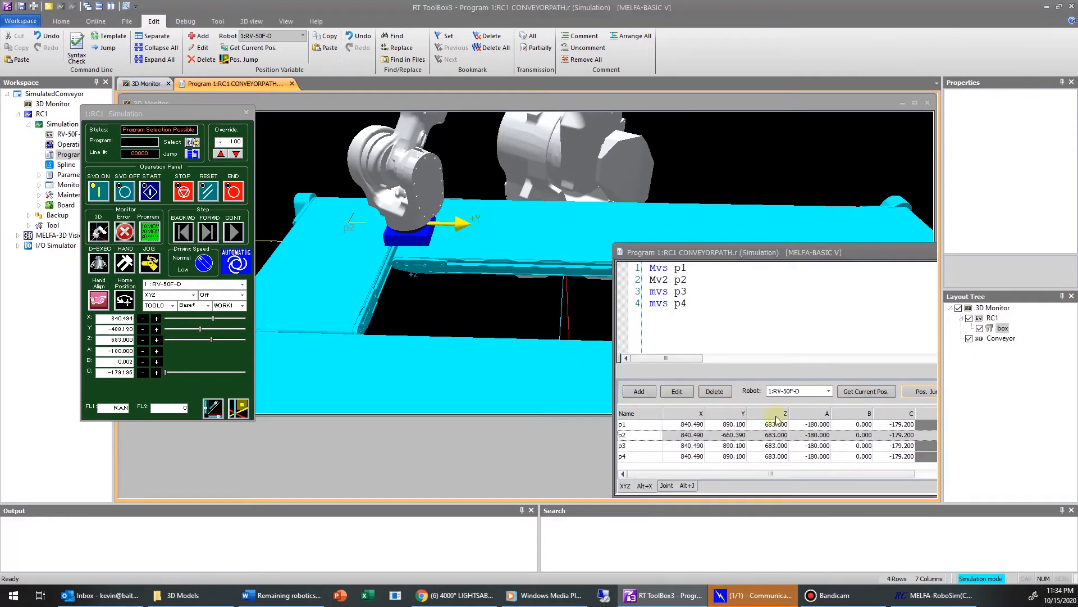
click(921, 391)
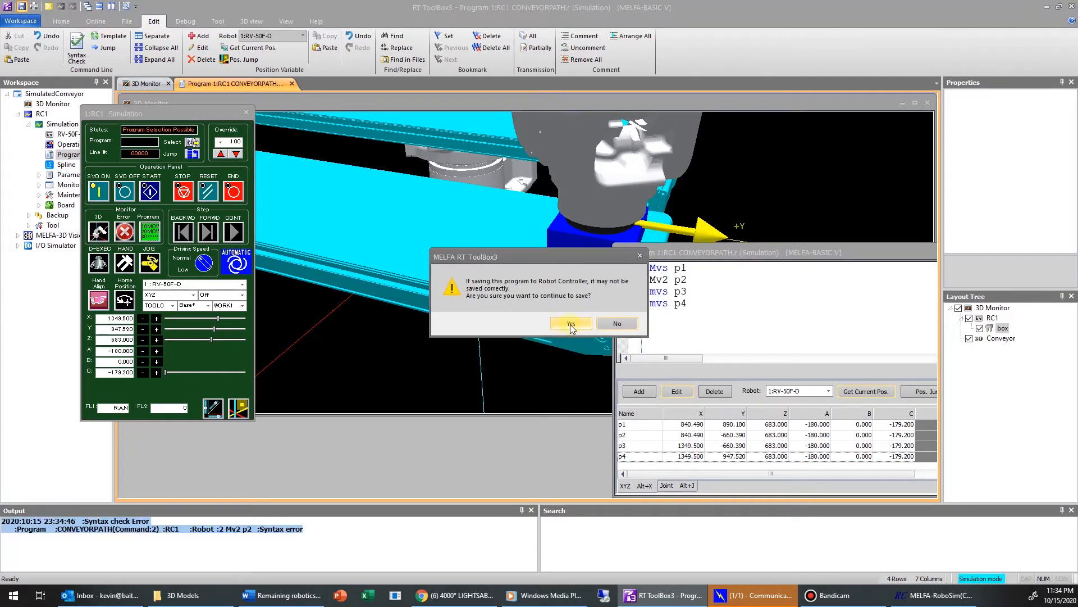
Confirm saving CONVEYORPATH and accept the suggested Hlt and End commands
click(570, 324)
text(Hlt)
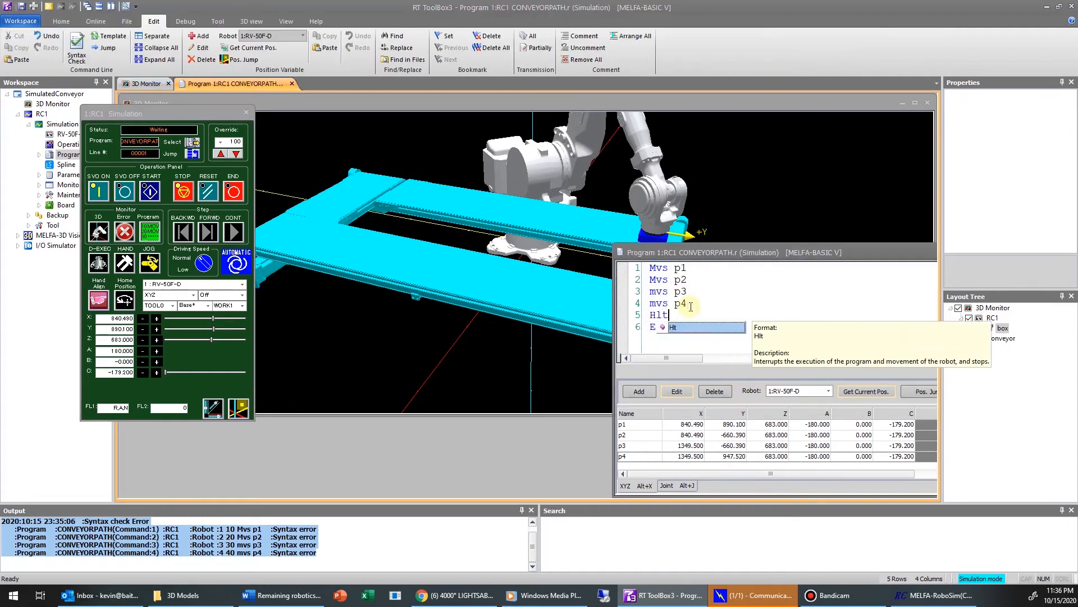
click(150, 190)
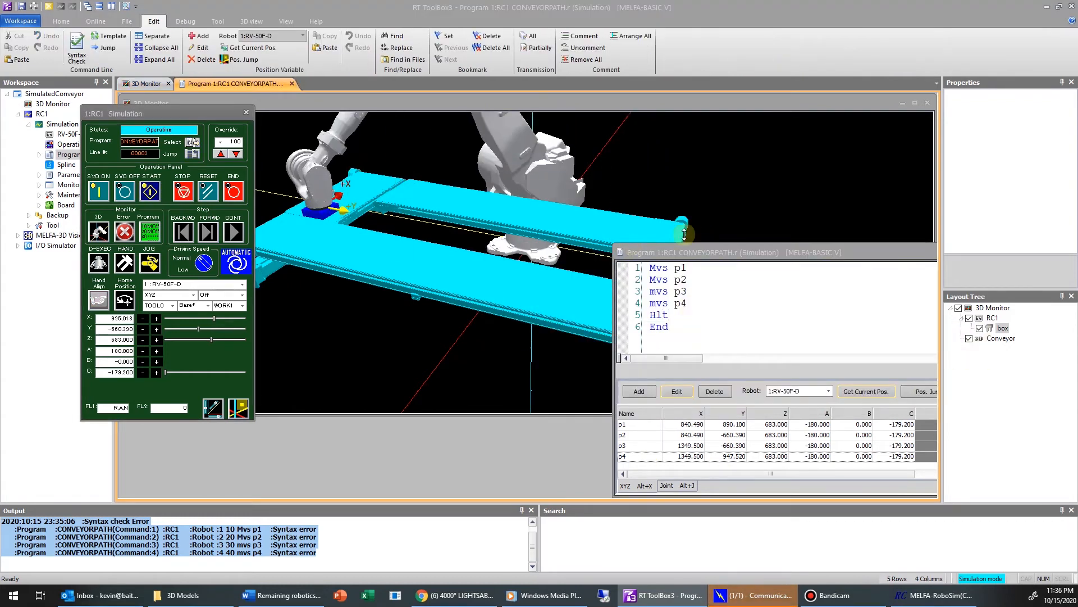
click(150, 190)
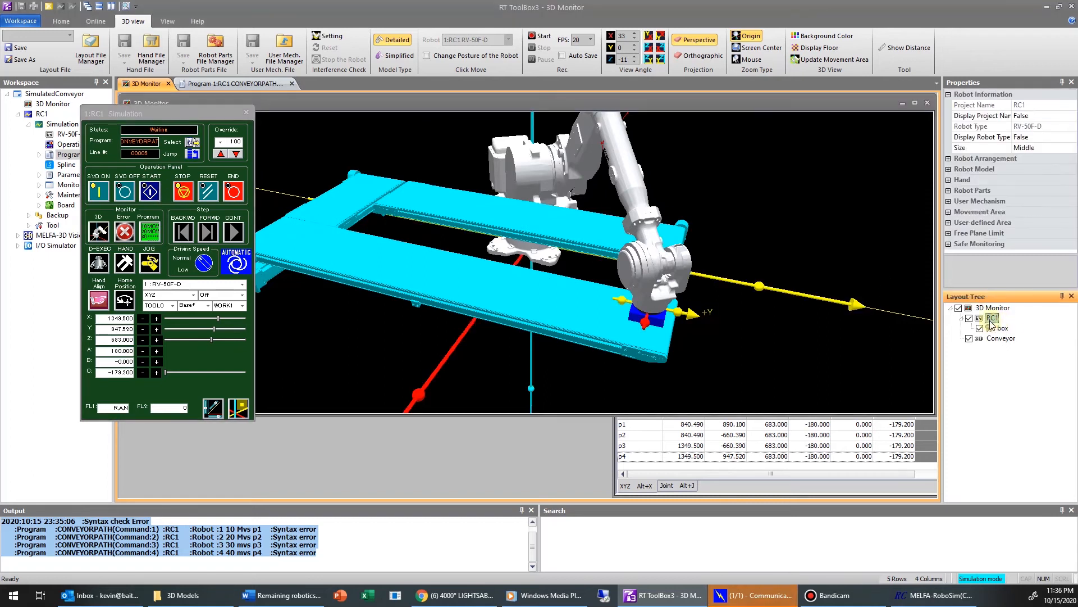
Set RC1's Display Robot Model to False and select the box hand in the layout tree
click(992, 317)
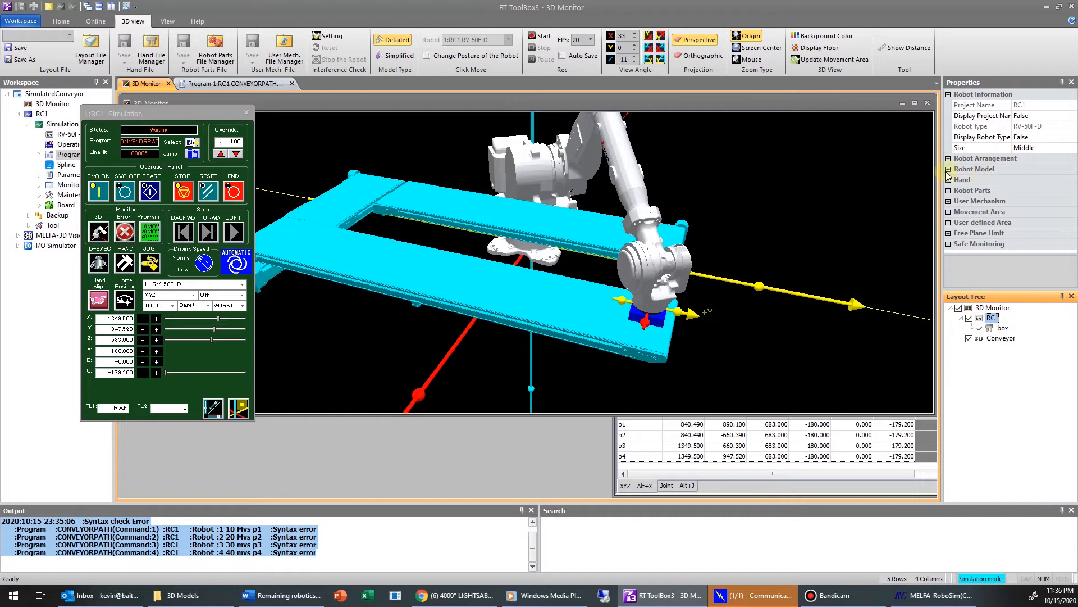
click(948, 169)
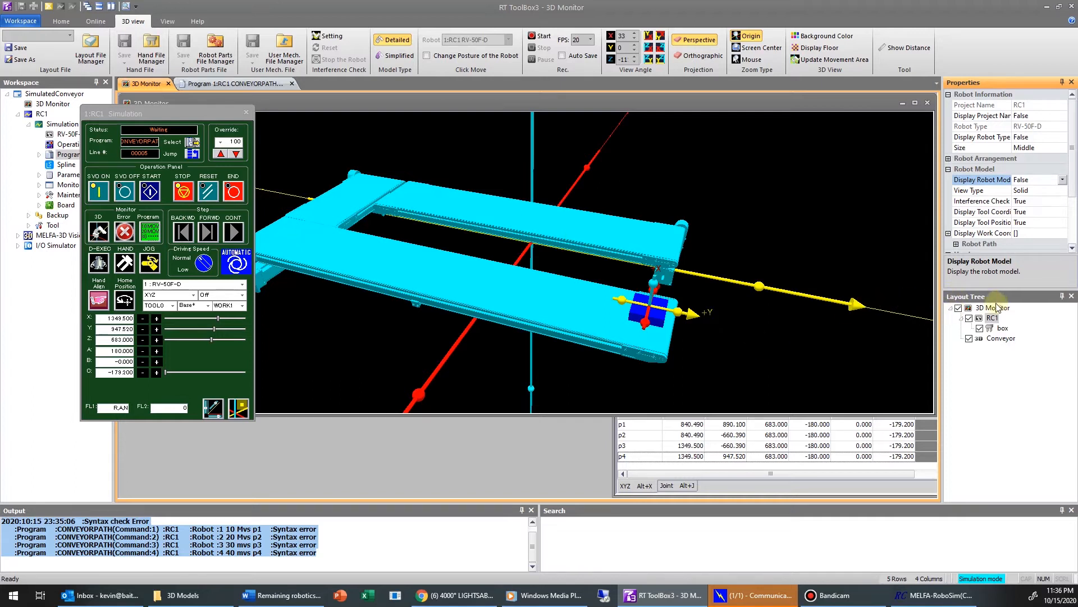
click(992, 307)
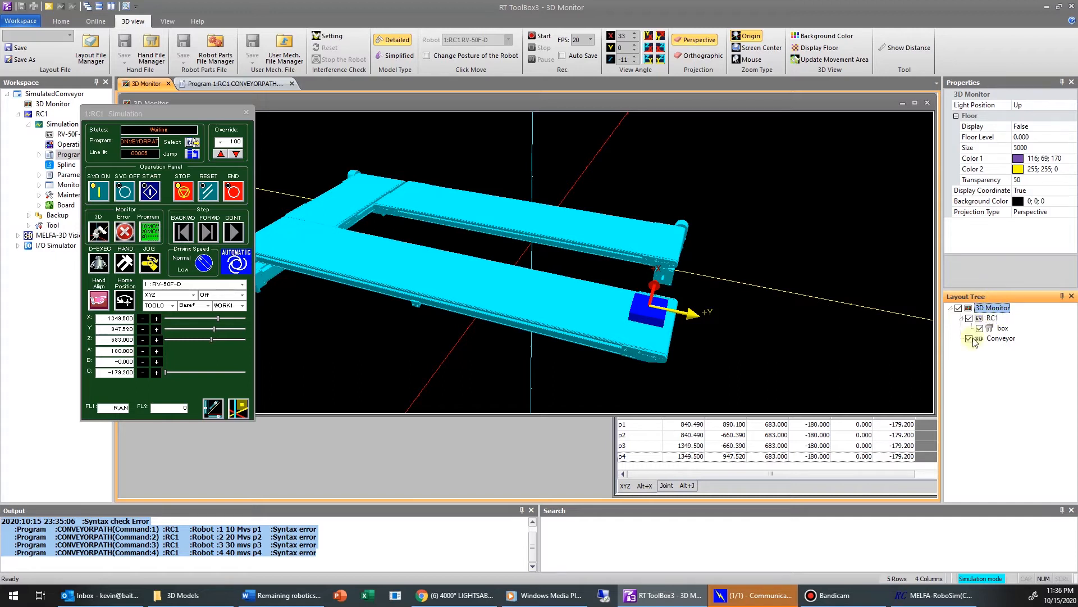
click(1002, 328)
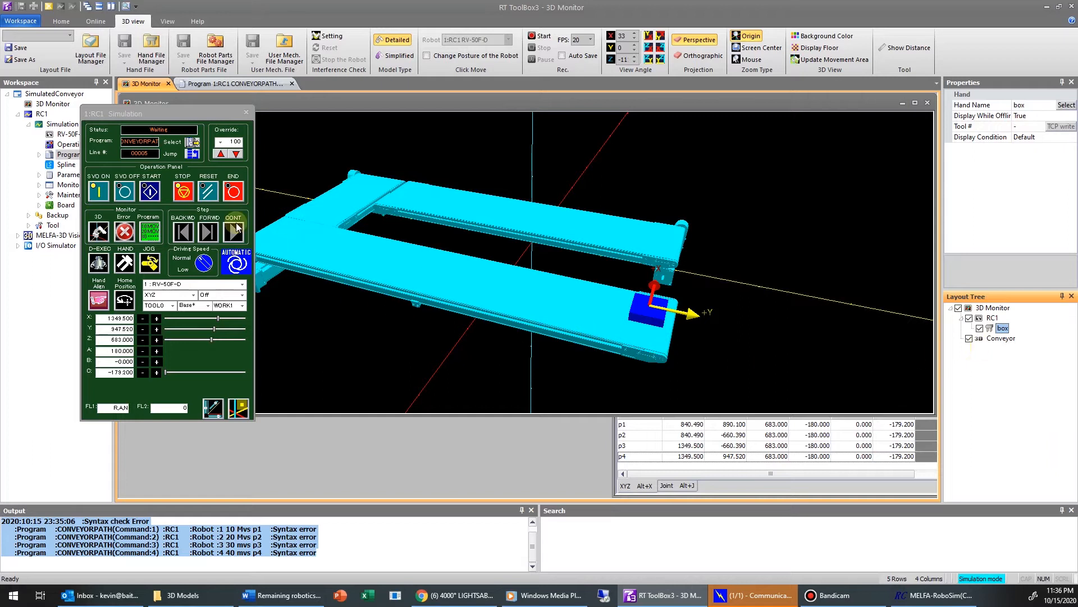
Continue the halted program and press START to run CONVEYORPATH with the lone box hand
click(150, 191)
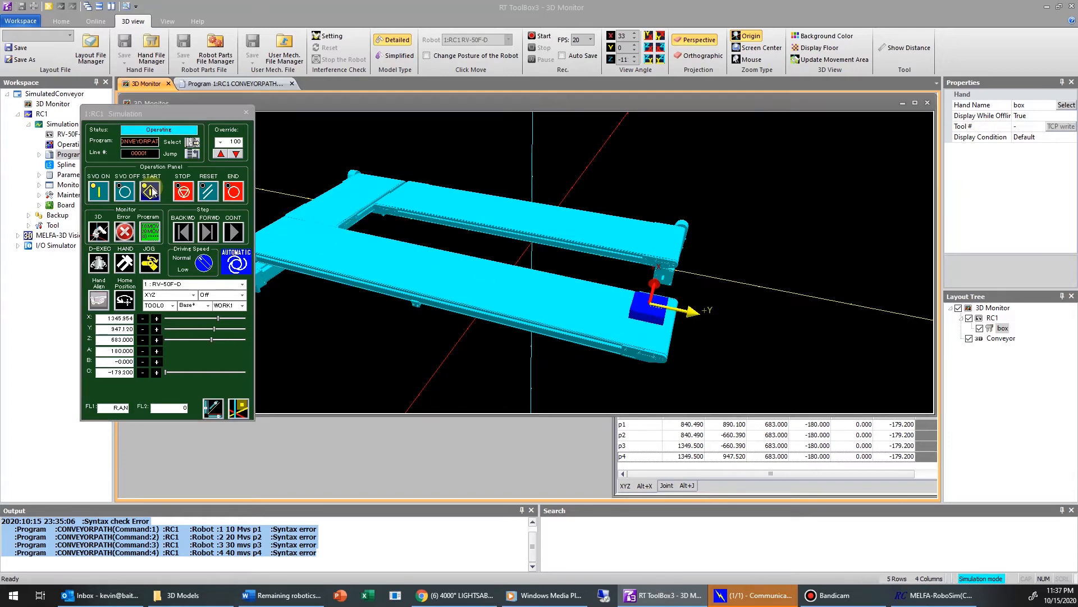
click(207, 232)
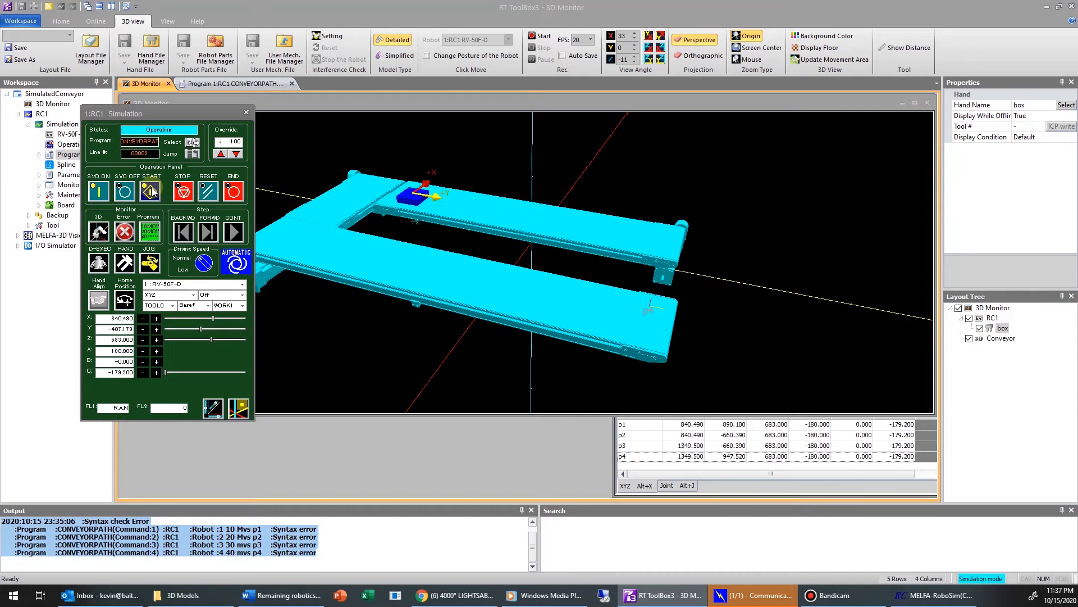
click(207, 232)
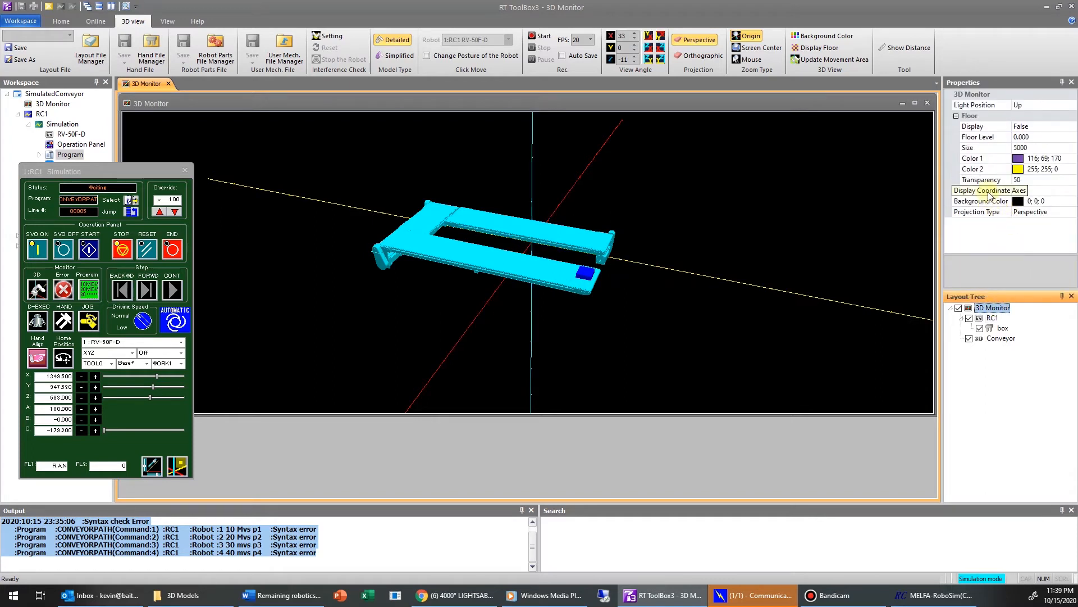
Set the 3D monitor's Display Coordinate Axes to False and bring up RC1's robot settings
click(990, 191)
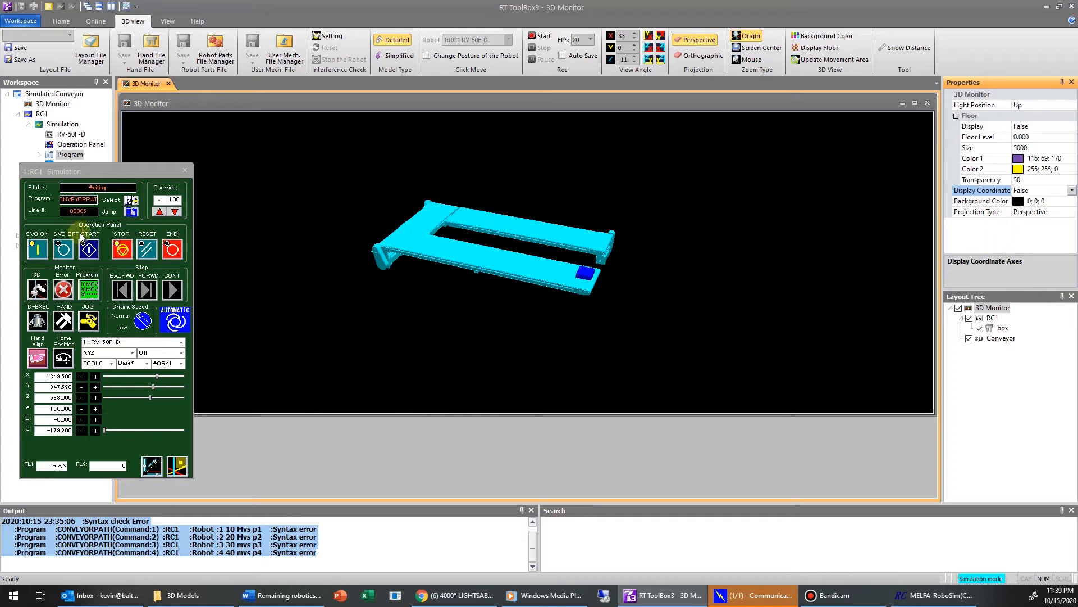
click(88, 247)
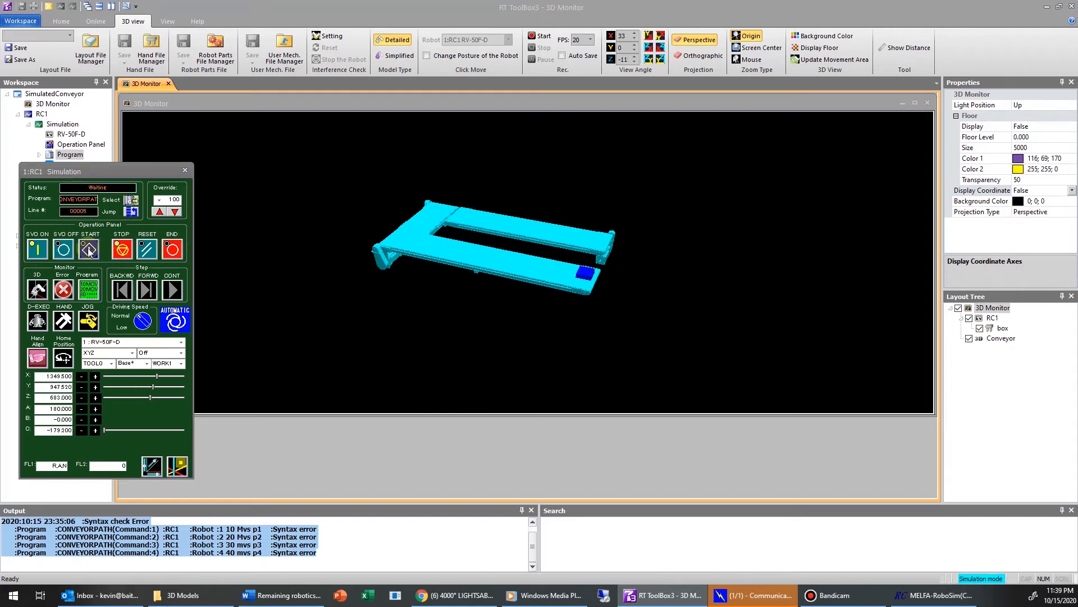
click(992, 317)
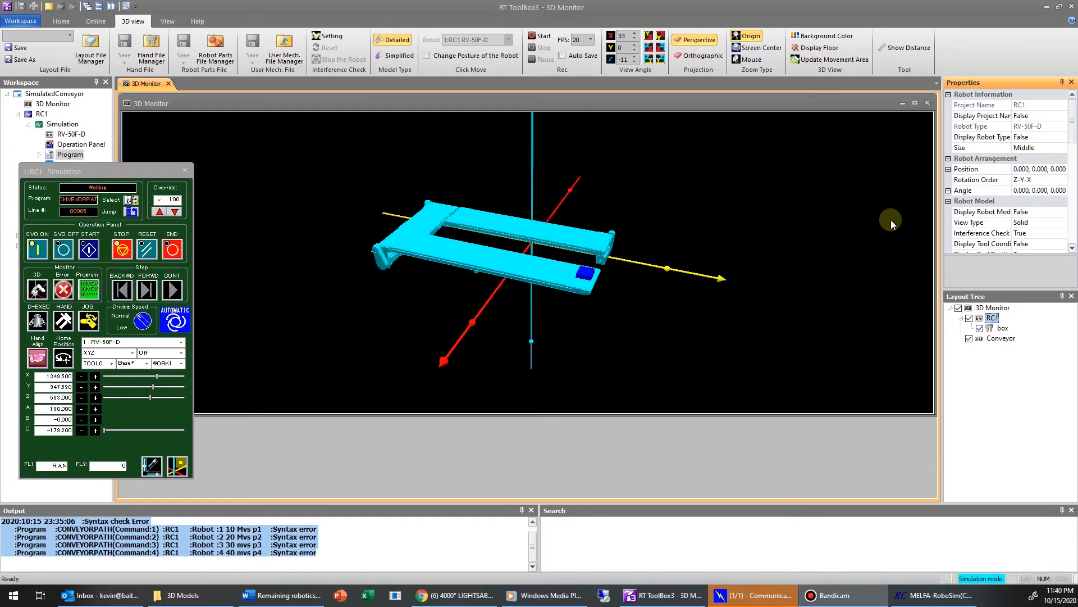
Assign the box hand Tool # 1 and write its TCP to RC1's tool 1 parameters, confirming Yes and OK
click(1002, 328)
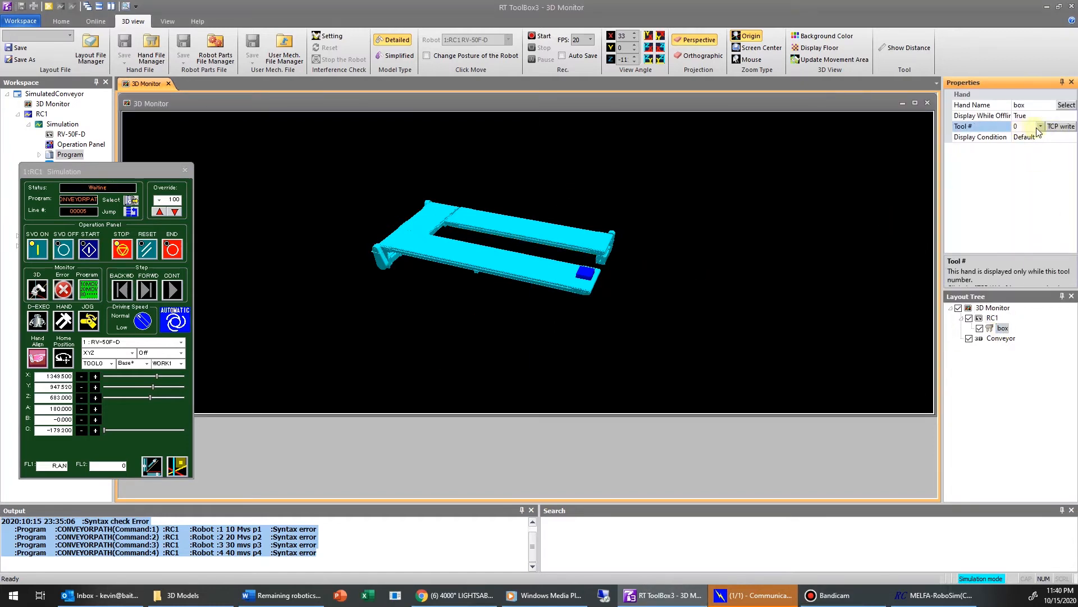
click(1039, 126)
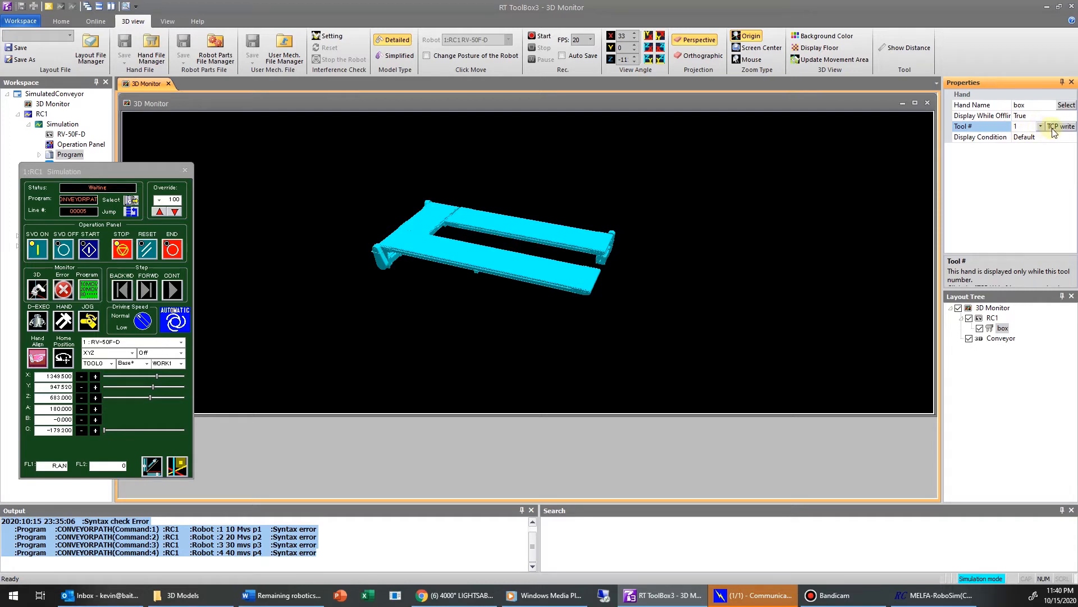
click(1061, 126)
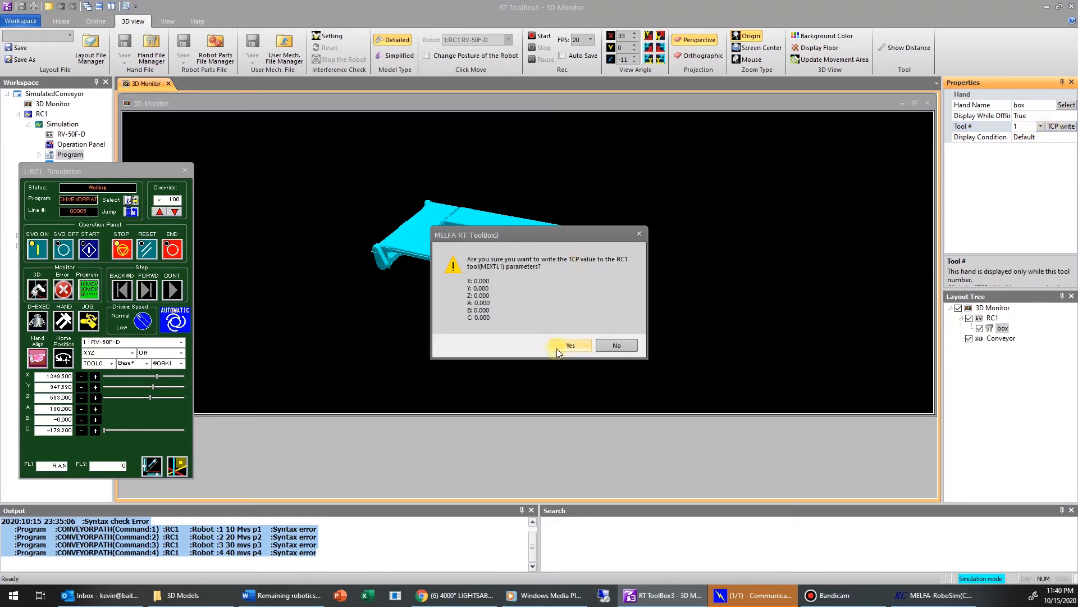
click(570, 345)
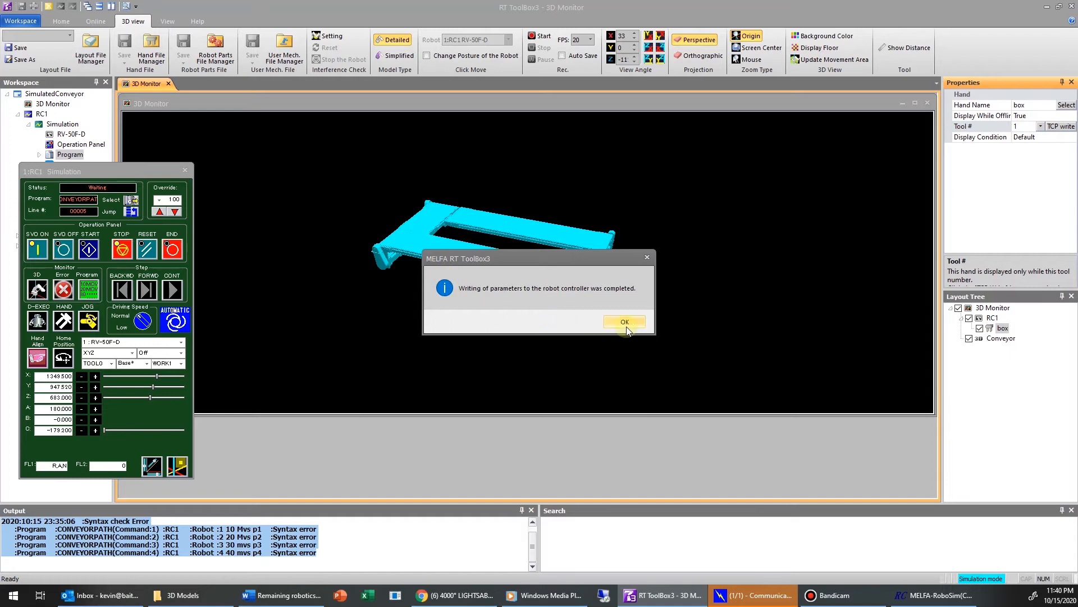
click(624, 322)
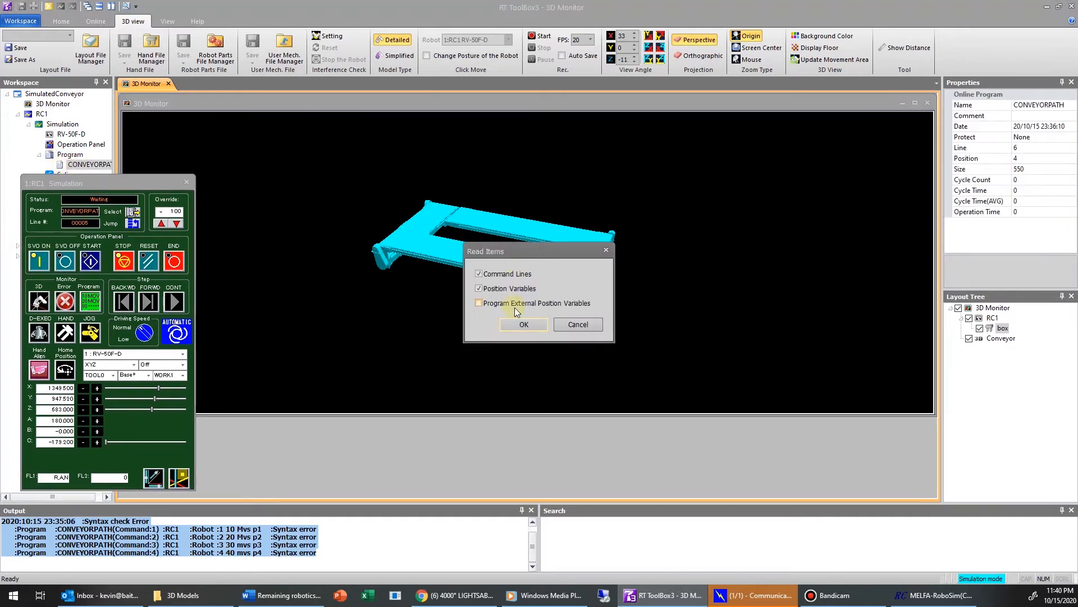
Load CONVEYORPATH's items and add Tool 1 on line 1 and Tool 2 after Mvs p4, then save
click(522, 324)
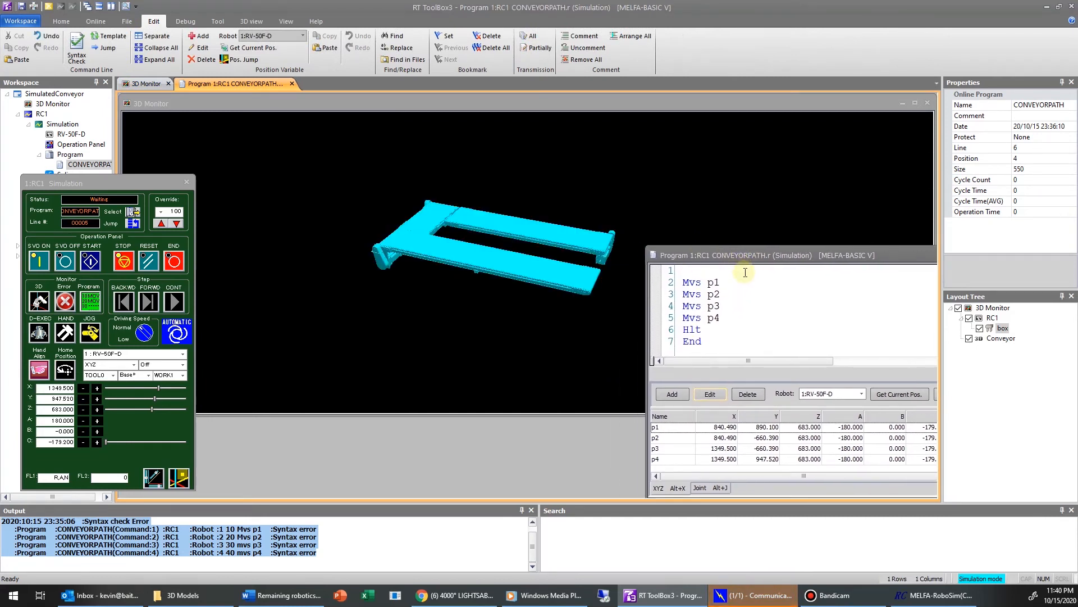
text(tool)
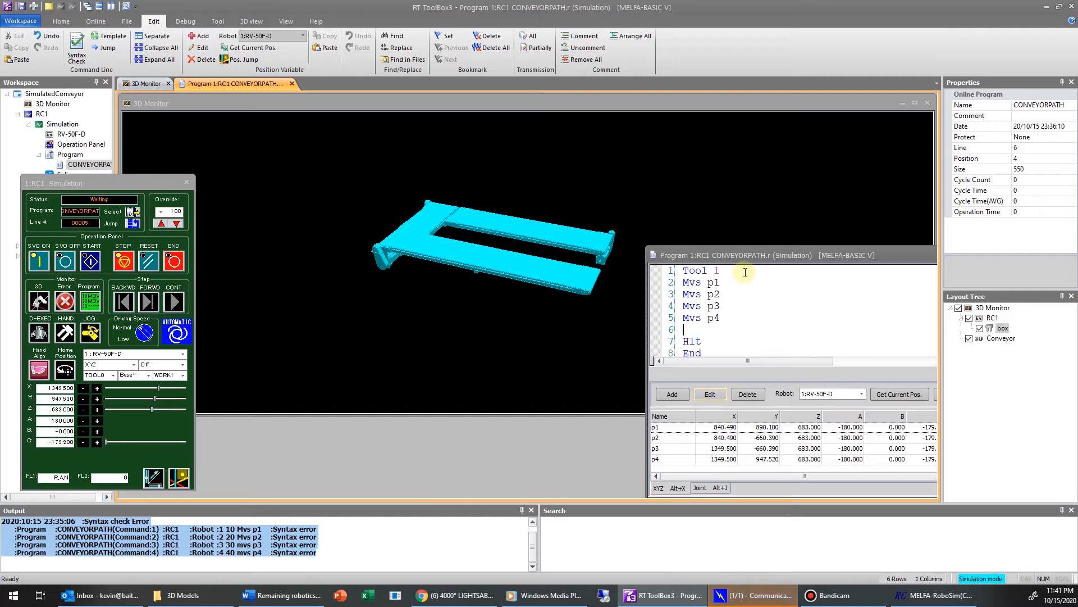
text(Tool)
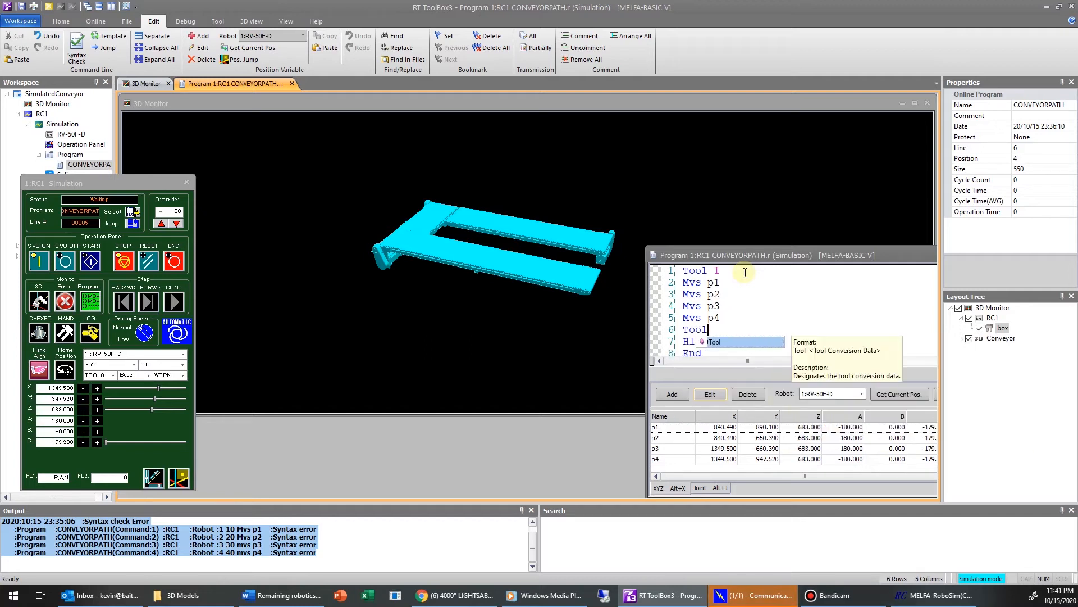
text(2)
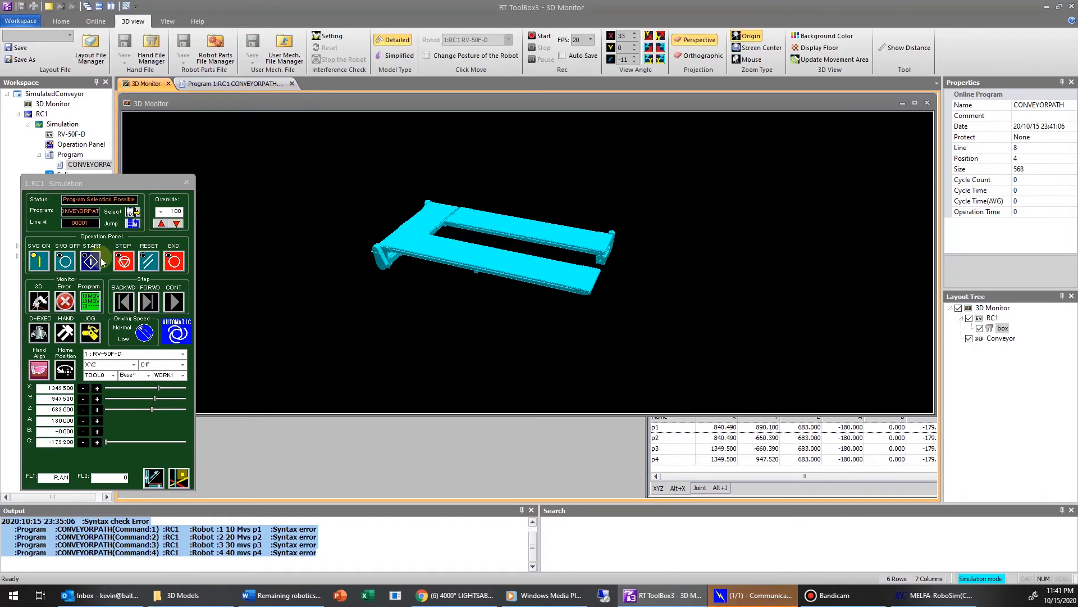
Start the simulation so CONVEYORPATH runs through to the Tool 2 line
click(89, 260)
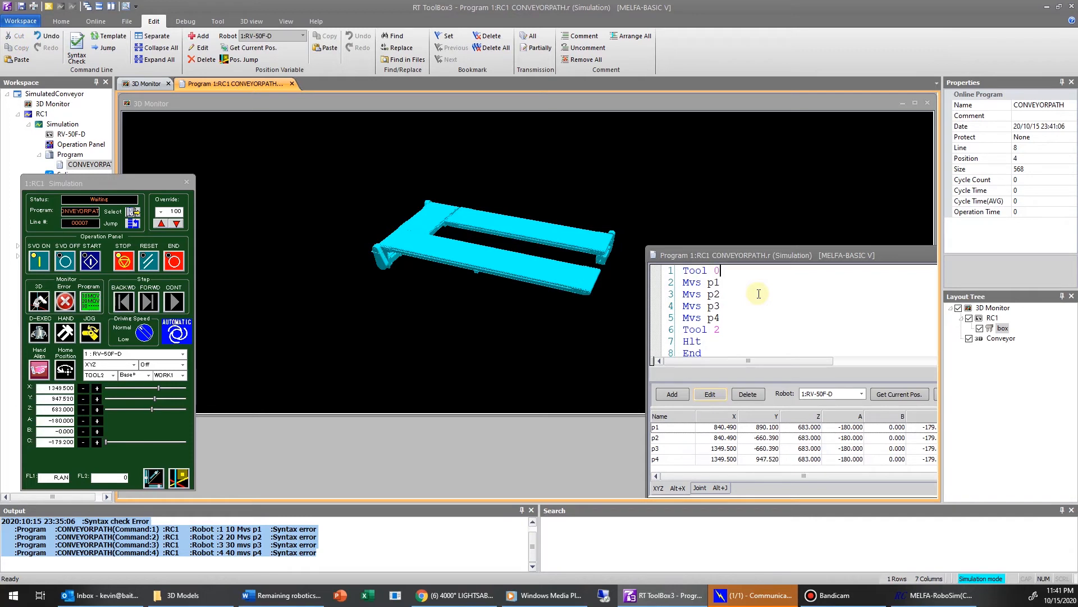
Insert a Tool 1 line right after Mvs p1 in CONVEYORPATH
key(enter)
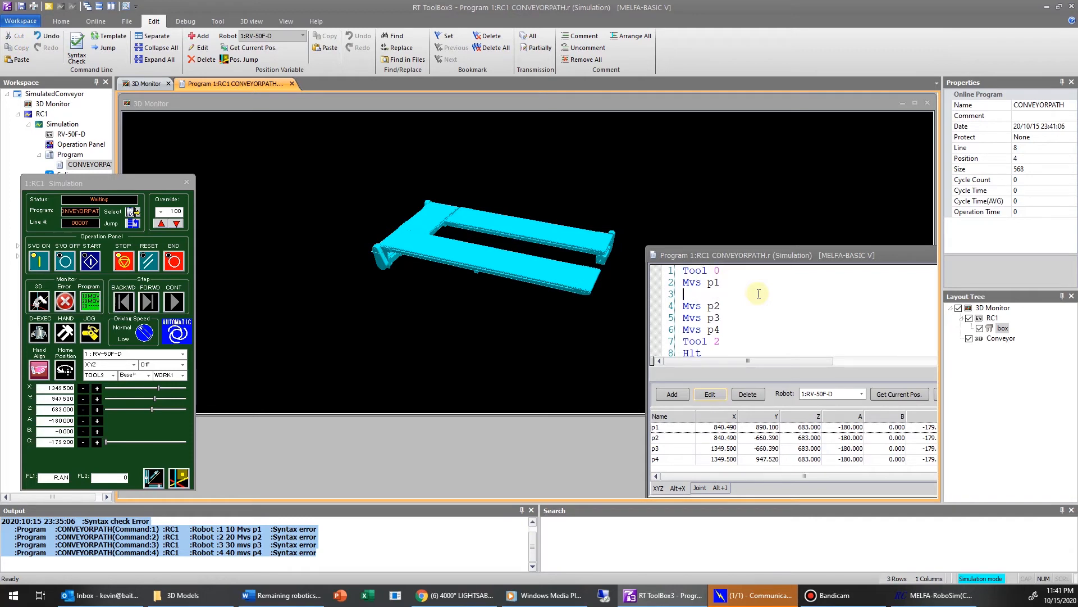
text(Tool 1)
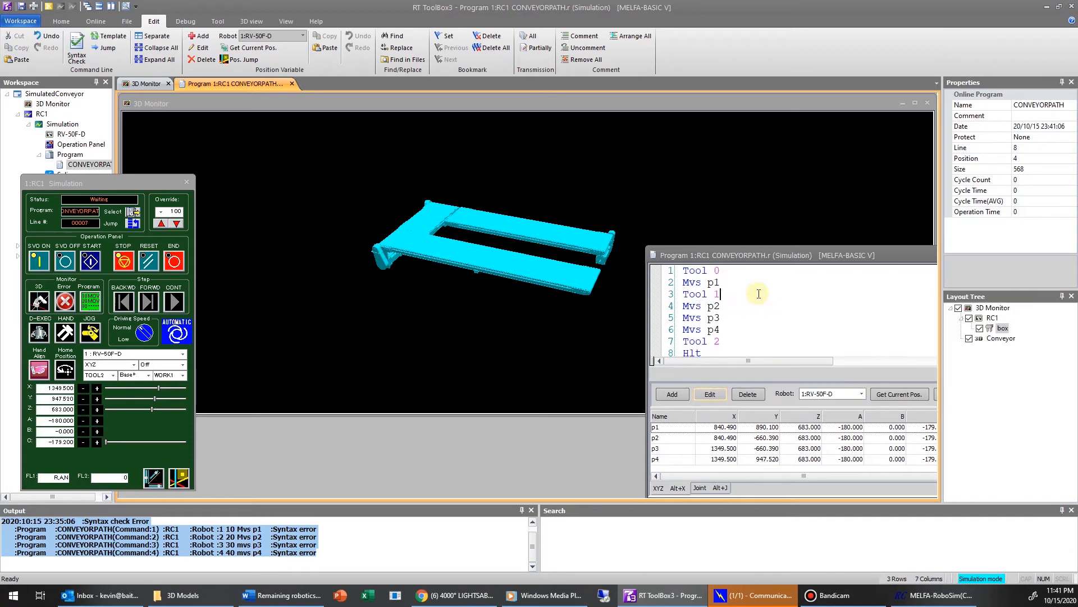
mouse_move(728, 282)
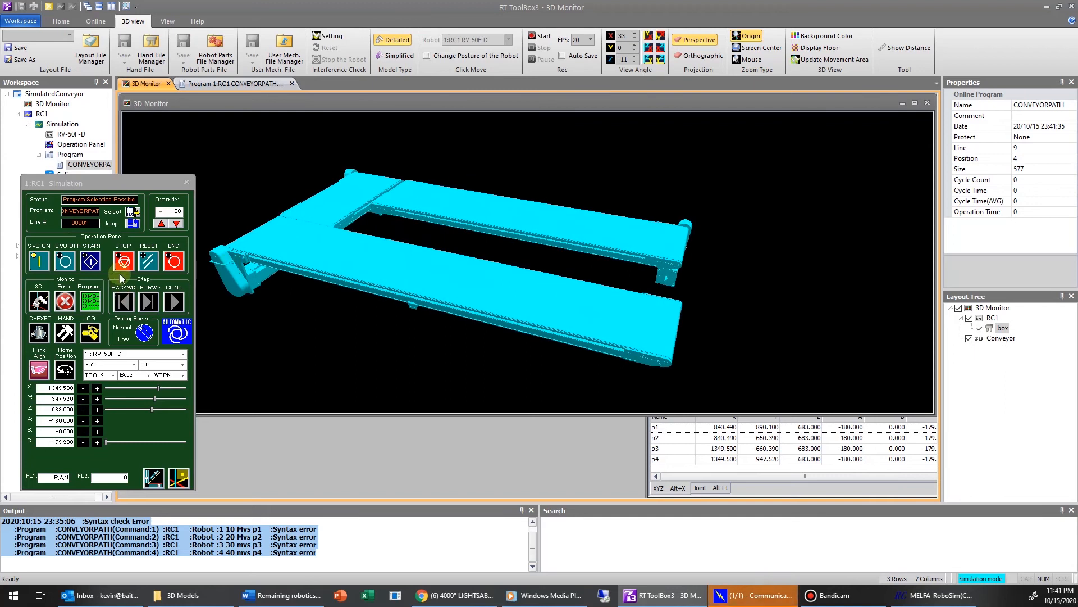
Run the updated nine-line CONVEYORPATH program from the Operation Panel
click(90, 261)
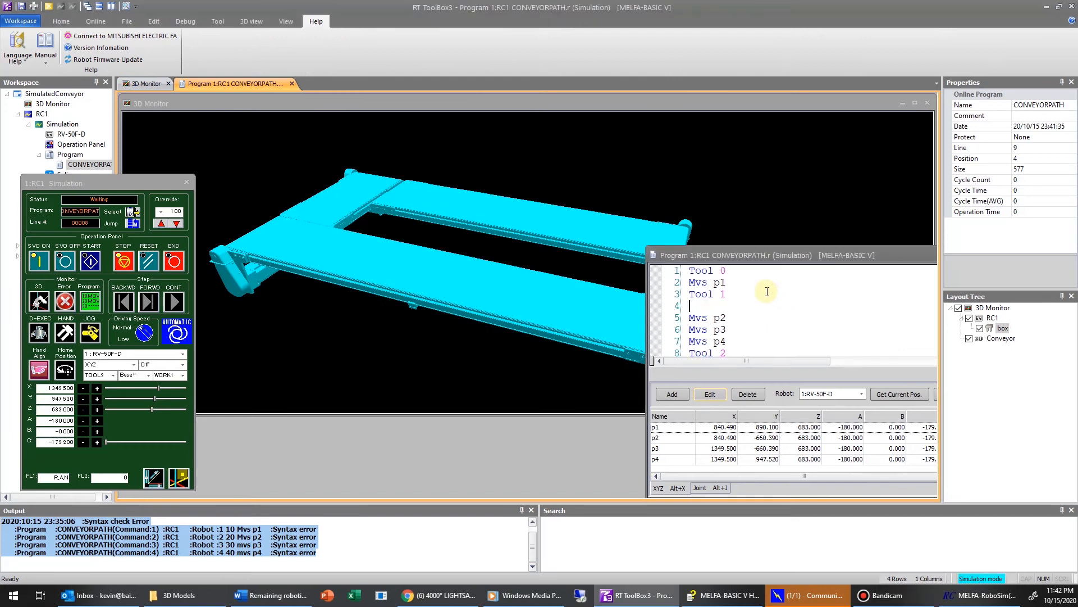
Enter Spd 50 on the blank line 4 after Tool 1
text(Spd)
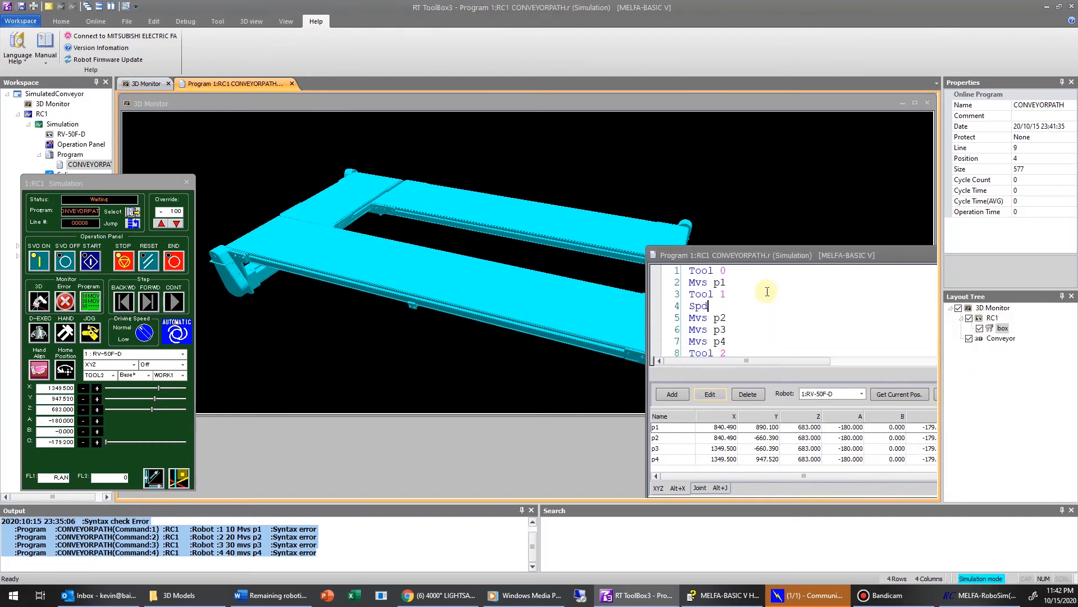
text(50)
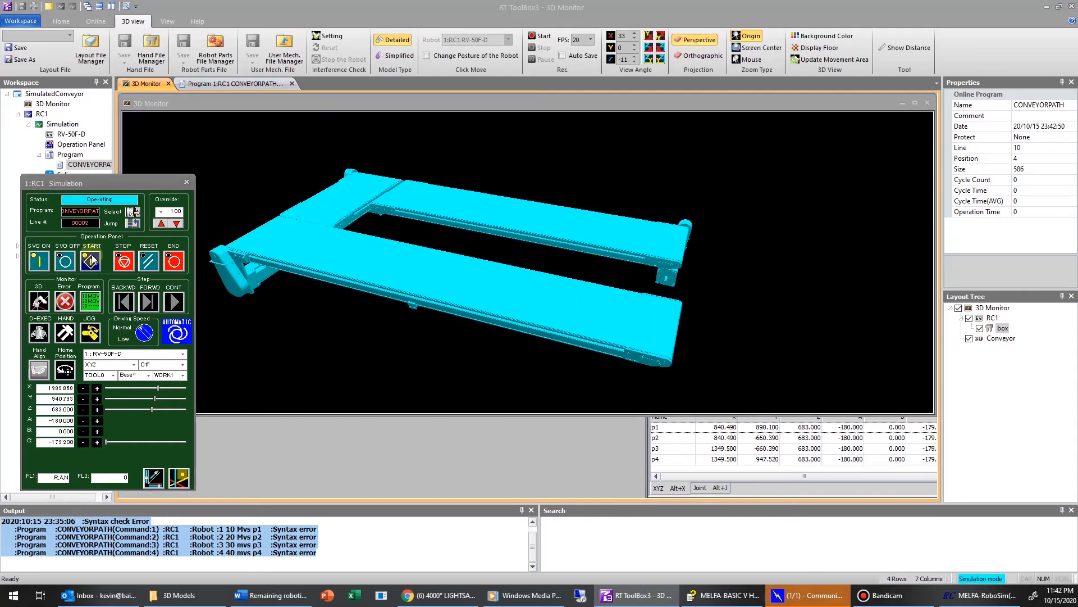
Start the simulation and rerun it so the box ends at the lower conveyor's far end
click(90, 260)
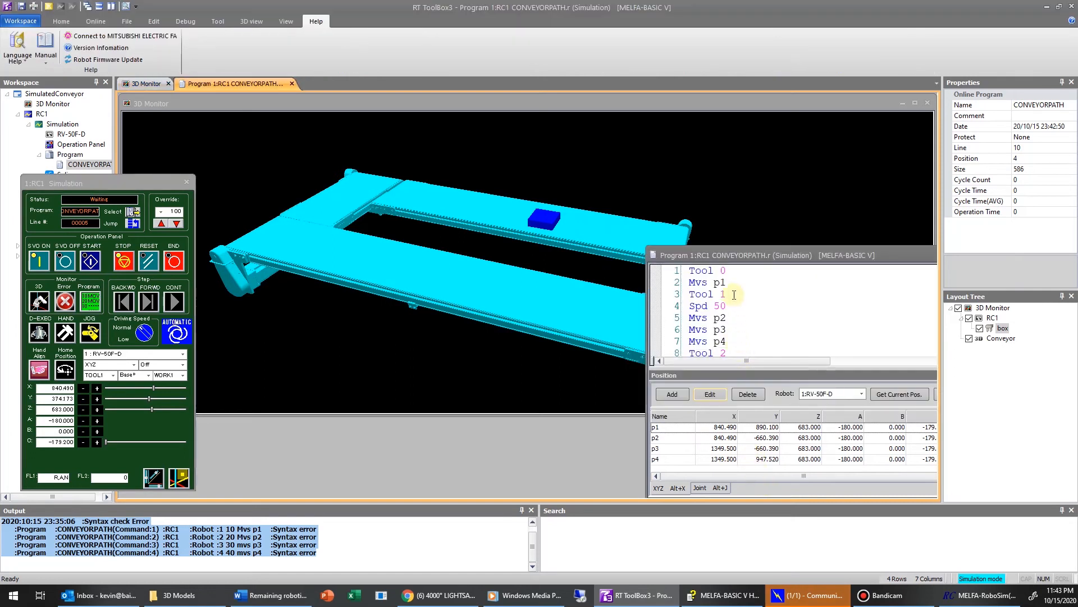
click(89, 260)
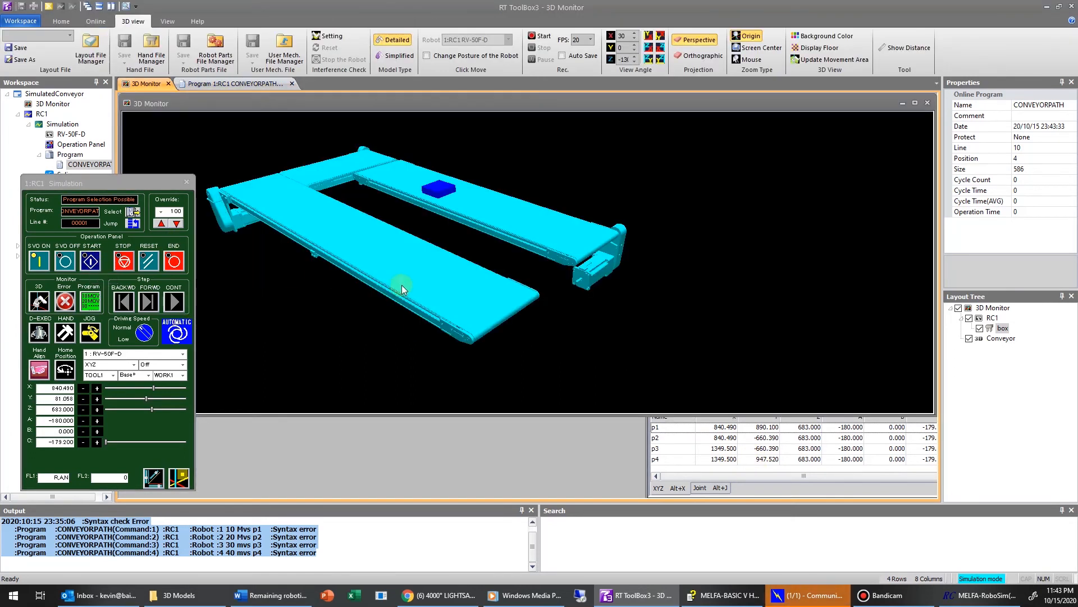
click(89, 260)
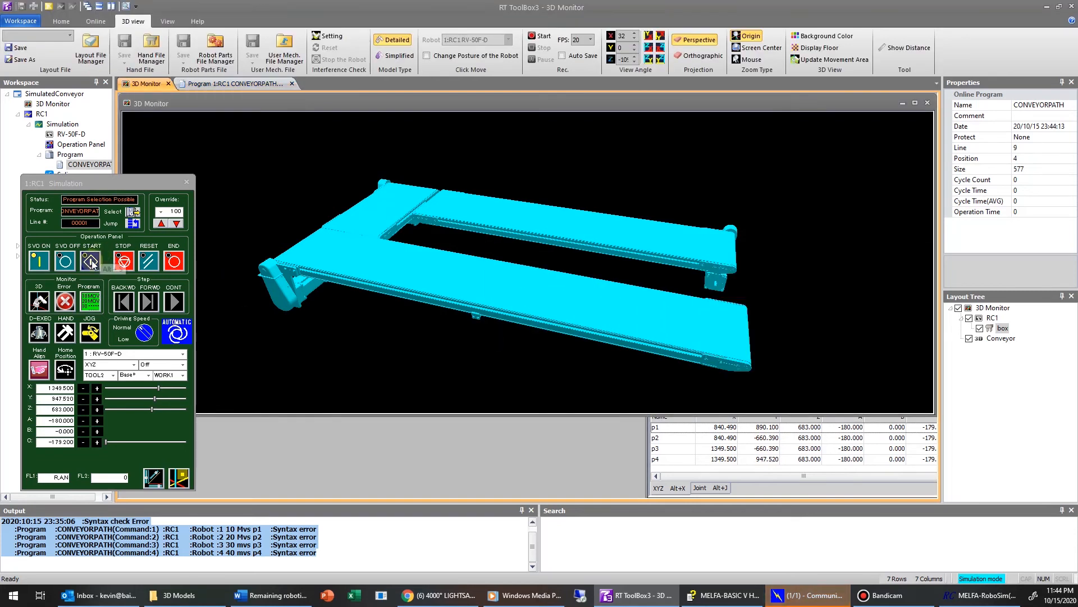
click(89, 260)
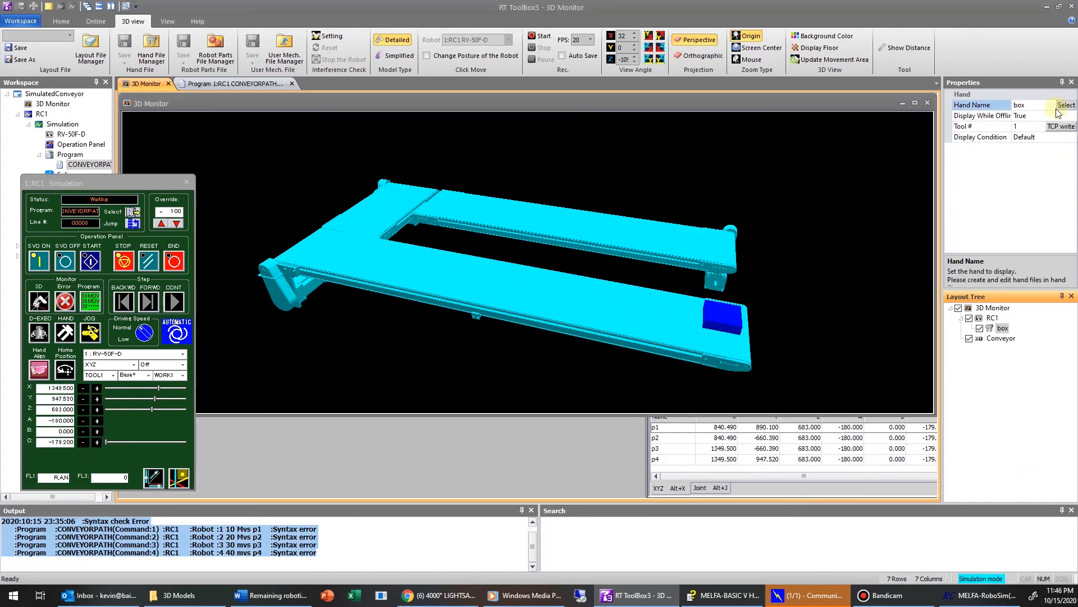
Edit the box hand file and change box_shape's Figure from hexahedron to 3D Model
click(1066, 105)
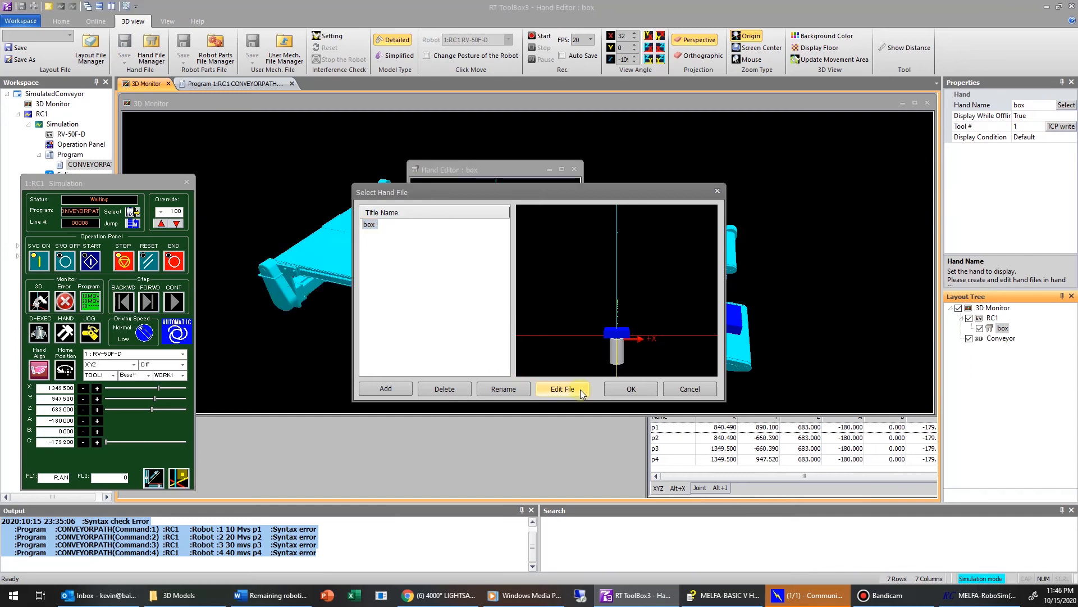
click(562, 389)
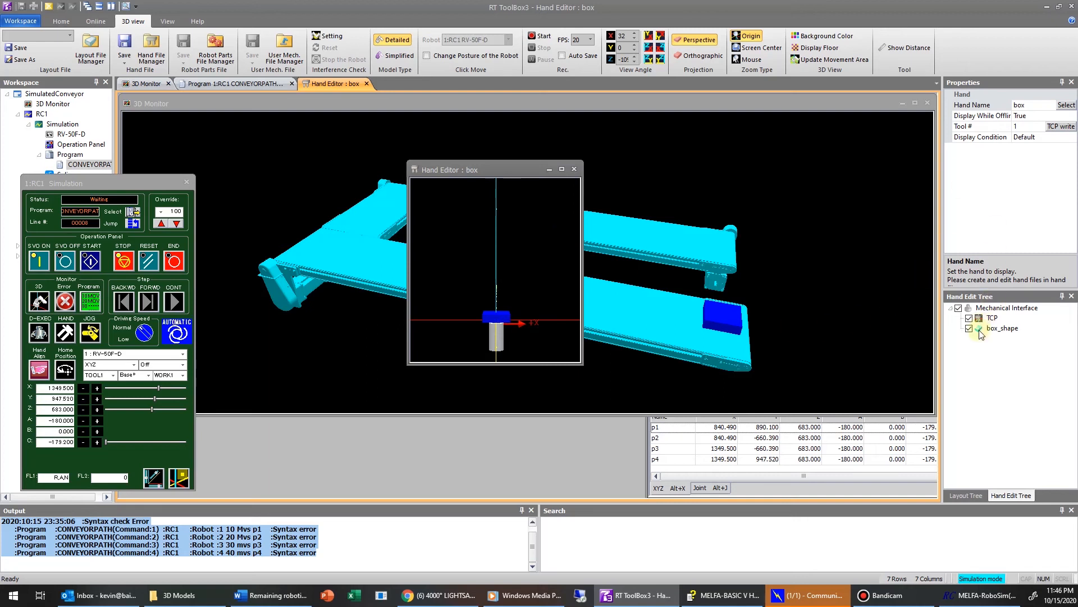
click(1002, 328)
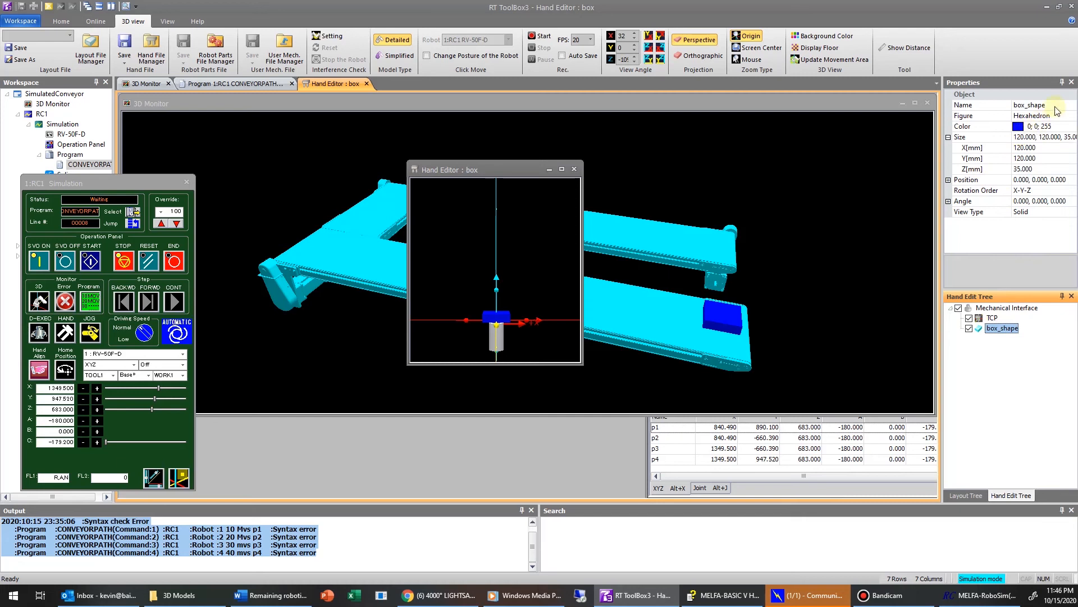
click(1070, 115)
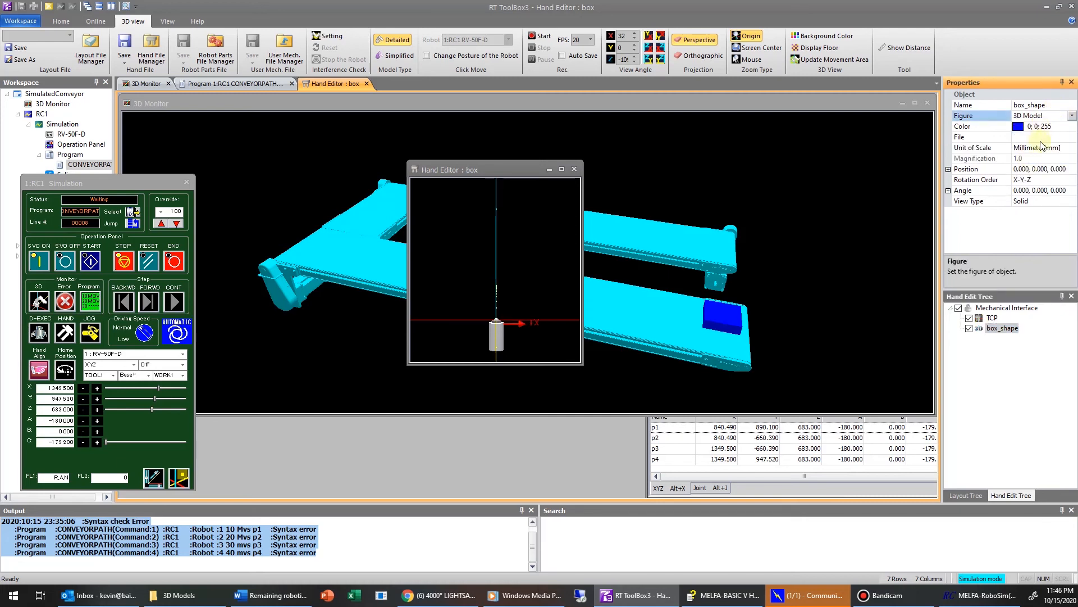
Browse to the 3D Models folder and assign its model file to box_shape
click(1067, 137)
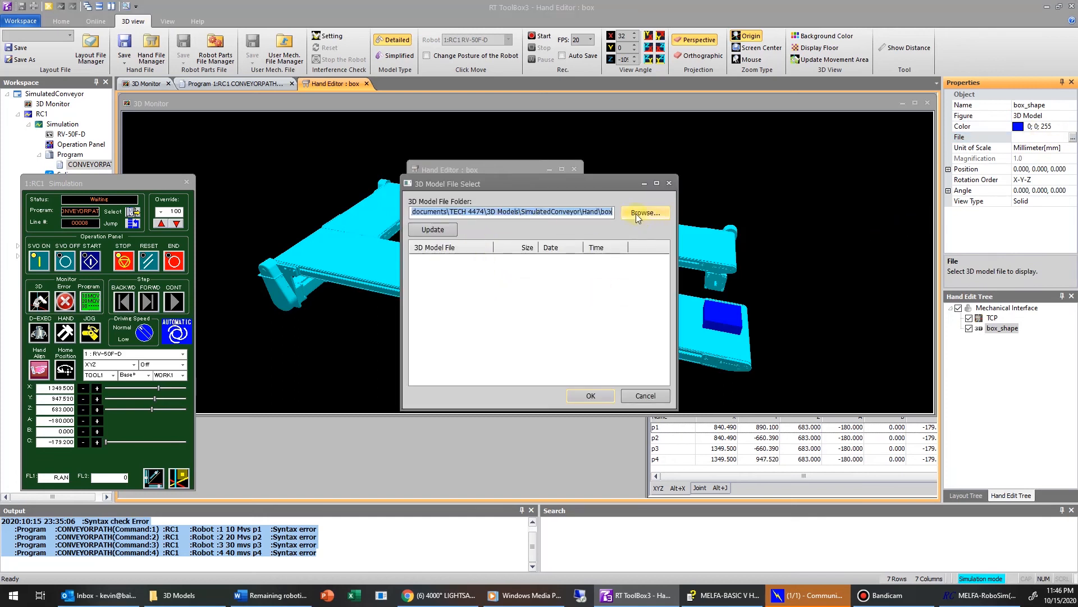
click(643, 212)
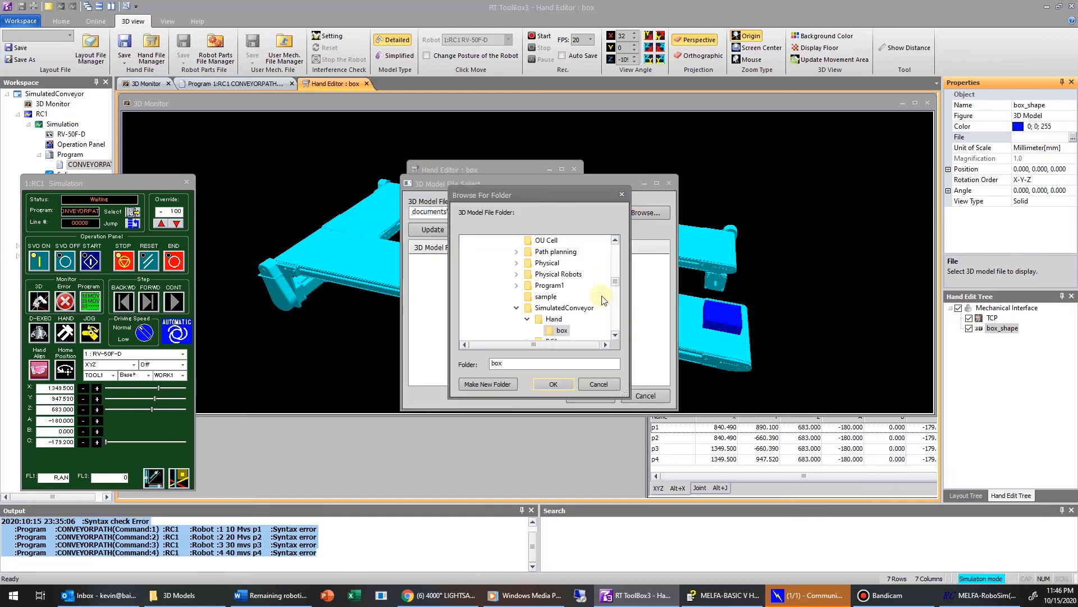
mouse_move(563, 325)
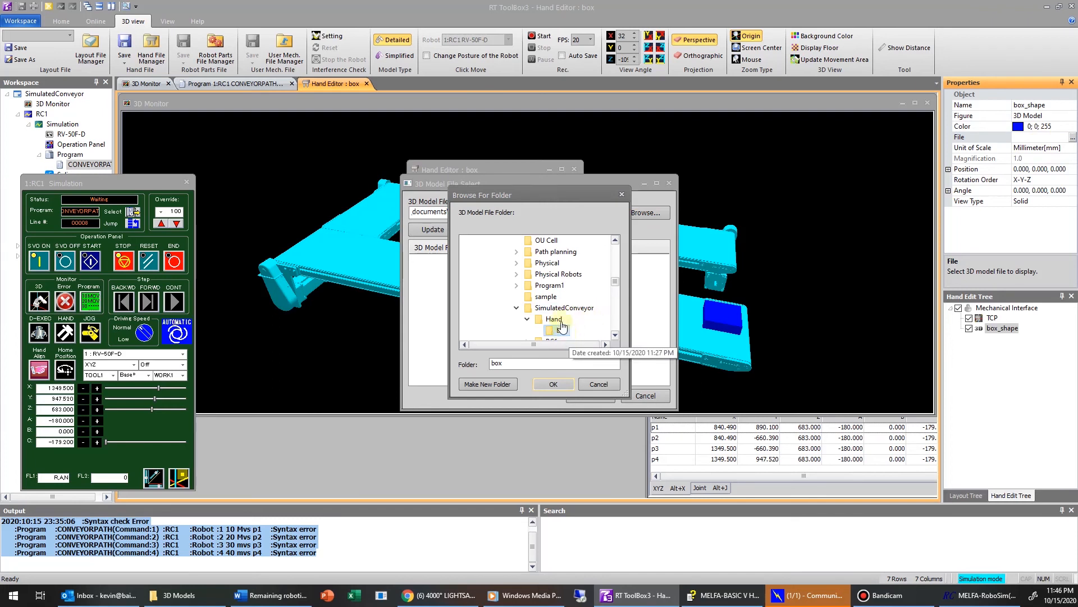
click(562, 330)
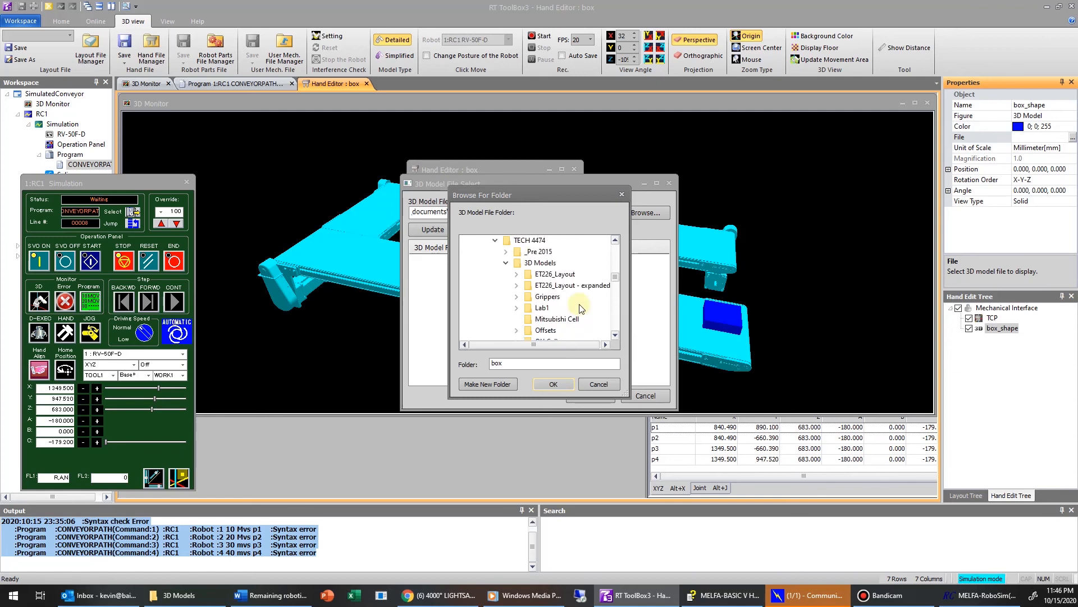
click(545, 263)
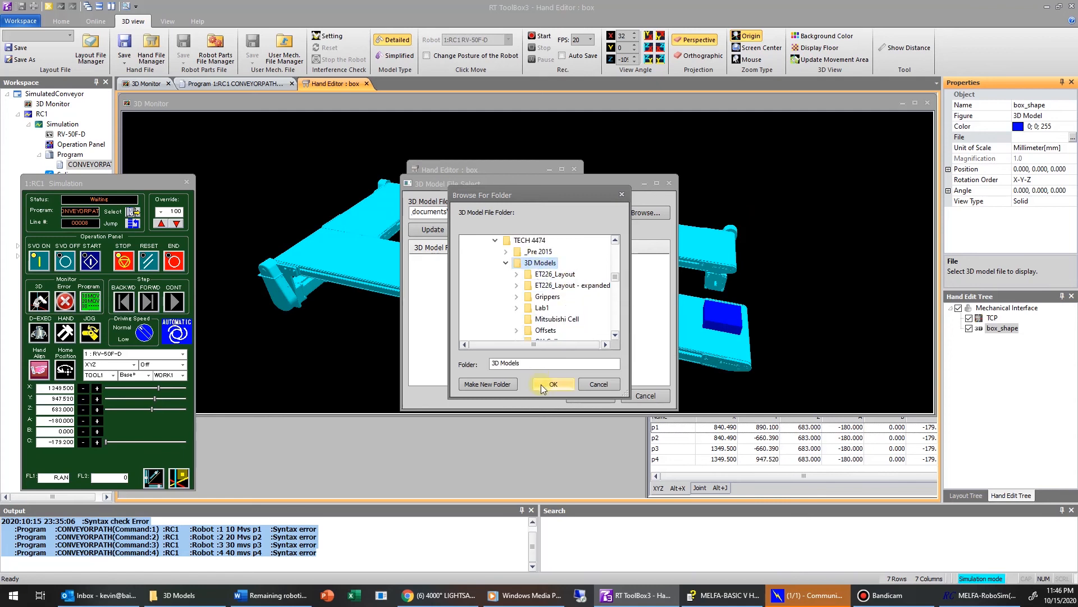
click(554, 383)
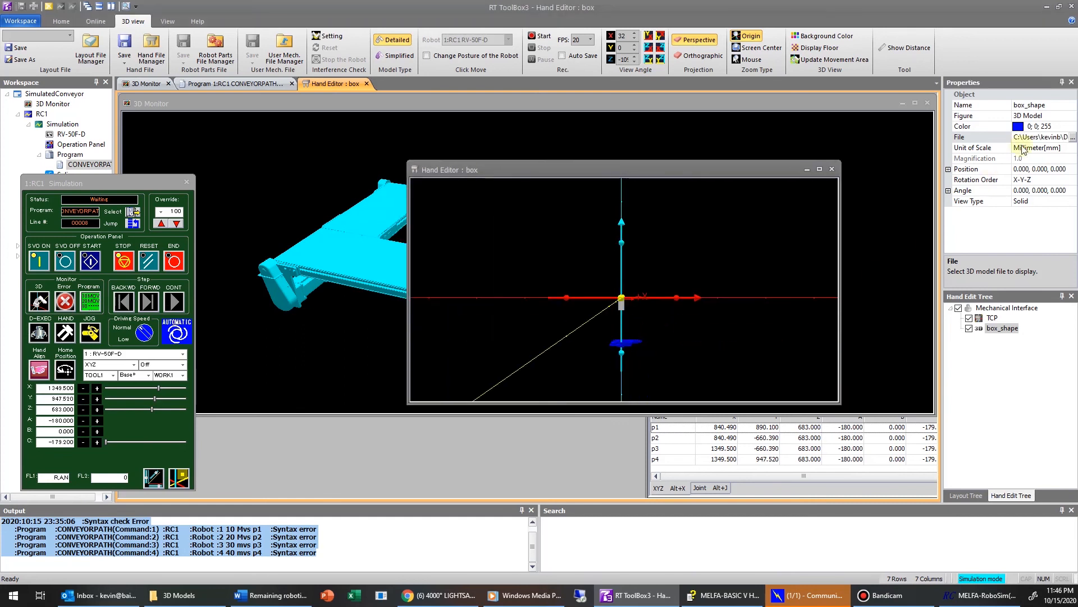
Offset box_shape to Position Z 500 and rotate it 180° about X so the cast part sits on the conveyor
click(966, 168)
text(180.000)
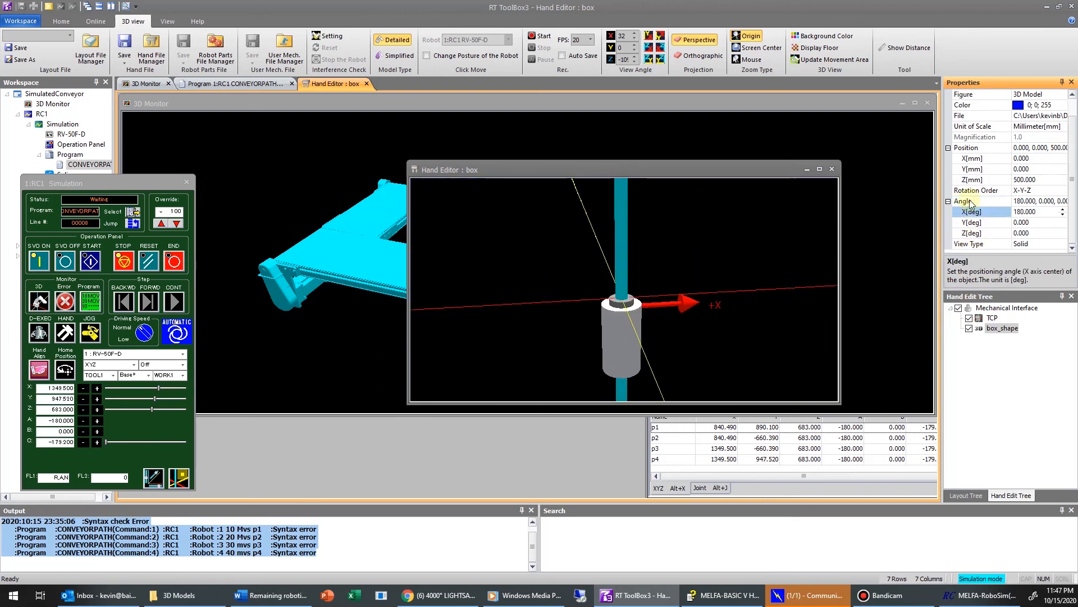
text(-5)
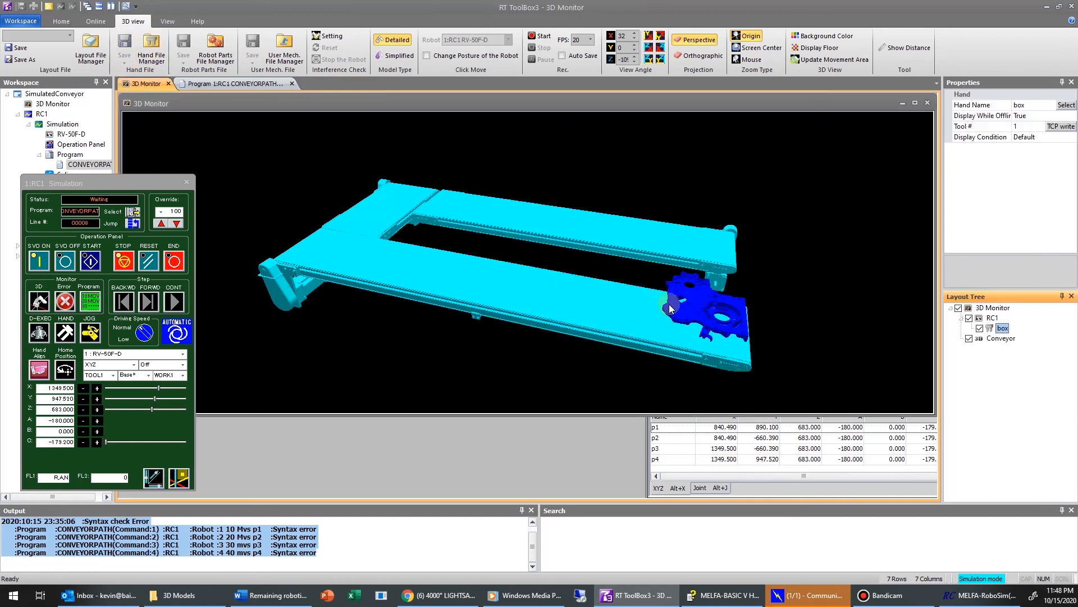
Run CONVEYORPATH so the cast part travels the upper conveyor with the Program Task Slot monitor shown
drag(670, 309, 637, 310)
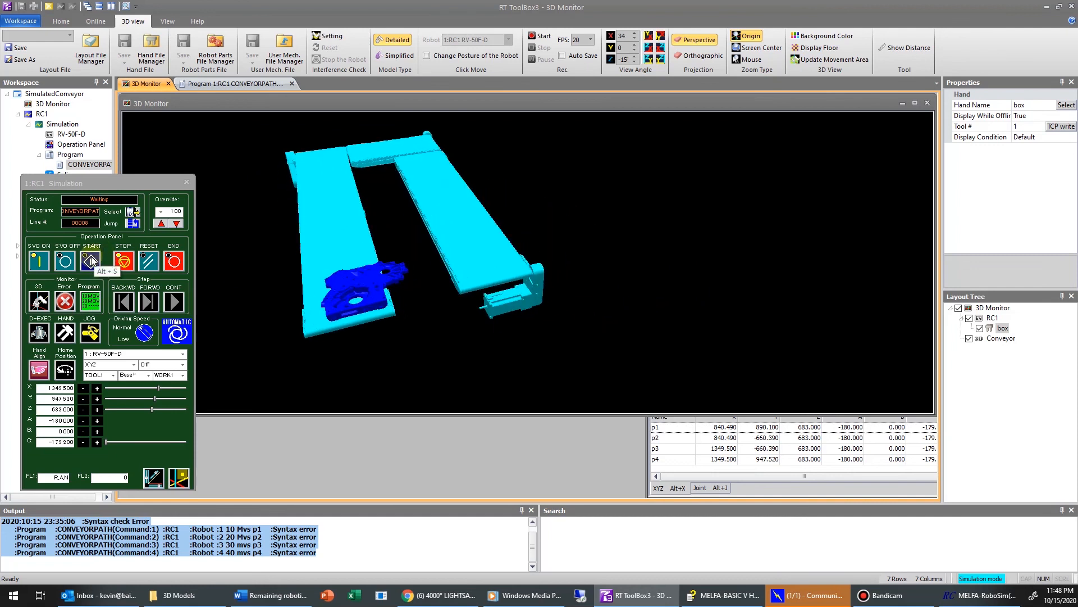
click(89, 260)
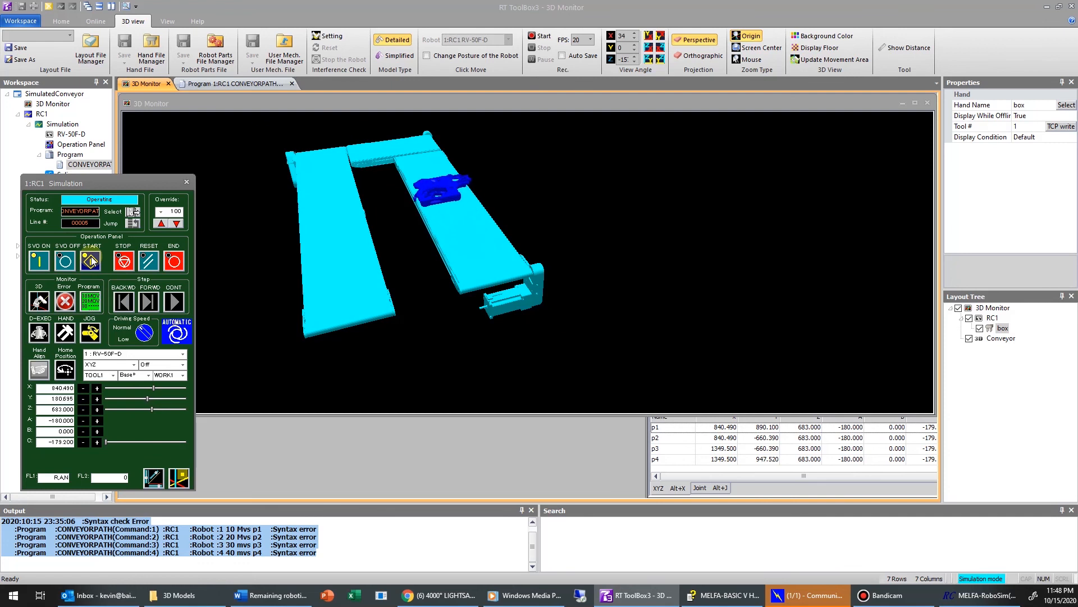
click(90, 260)
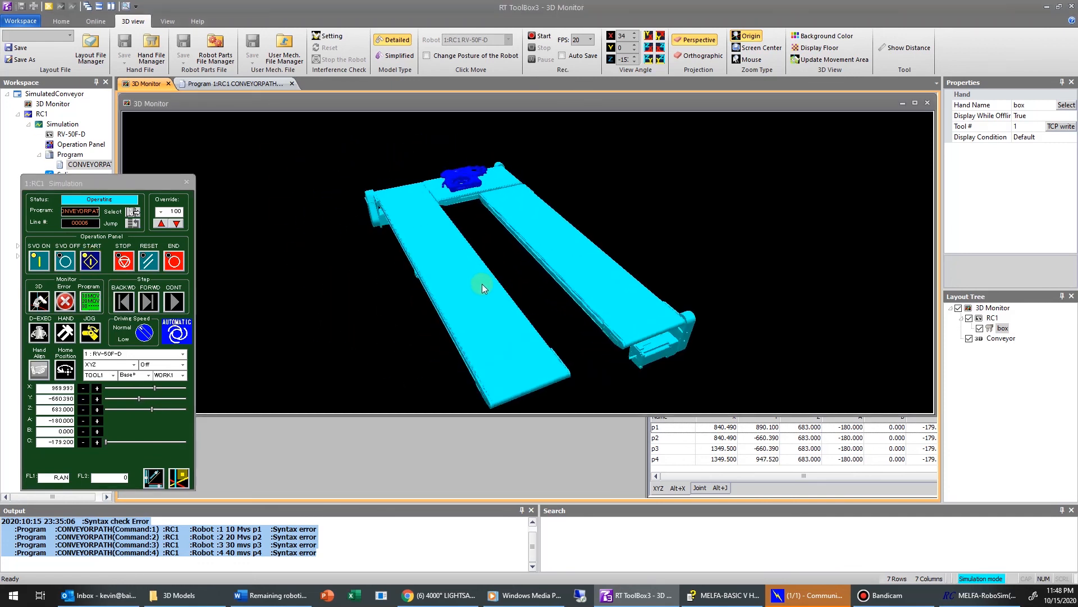
click(90, 260)
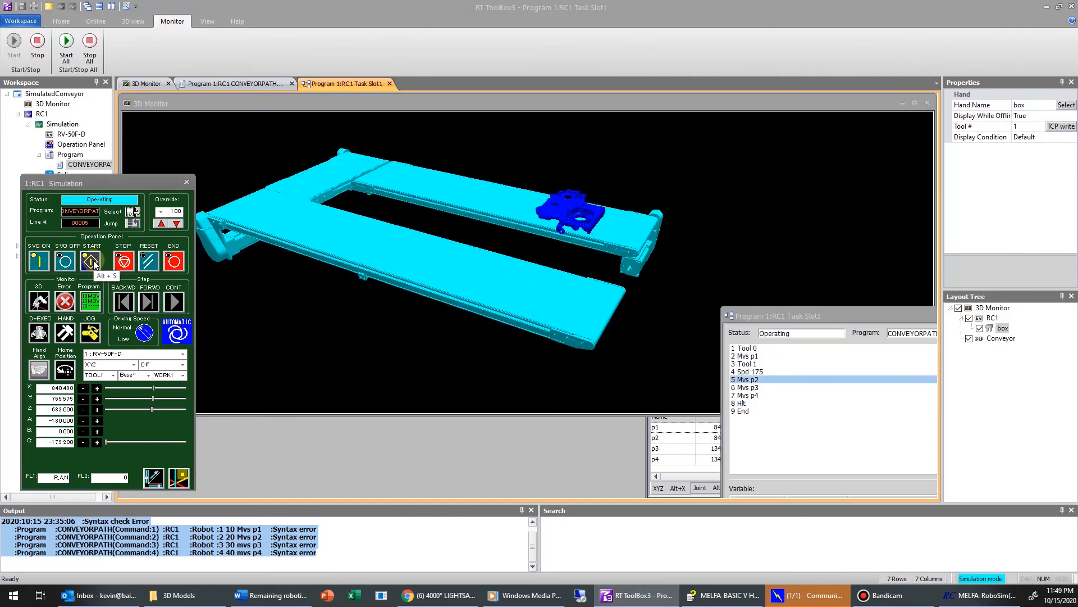